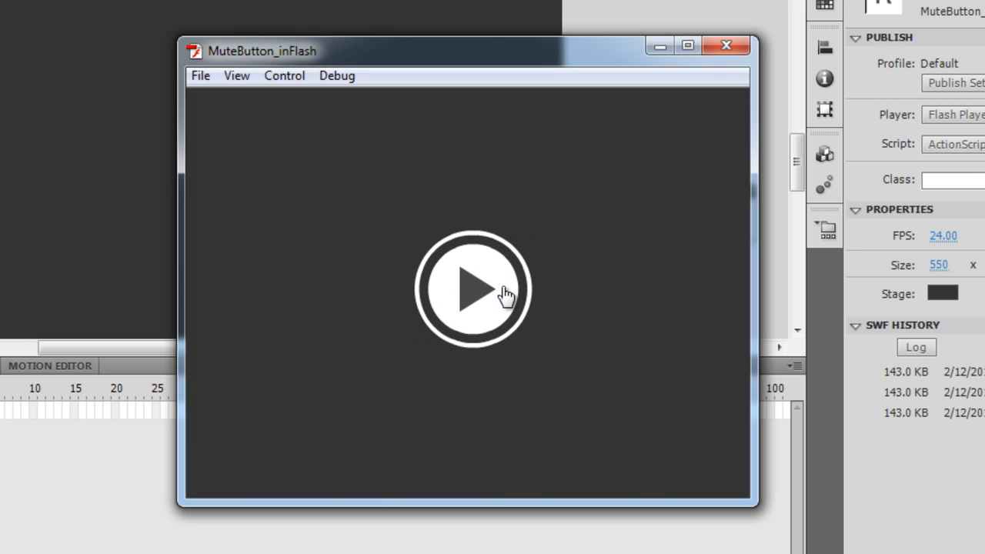
Click the play button in the running SWF to test muting the sound
left_click(472, 292)
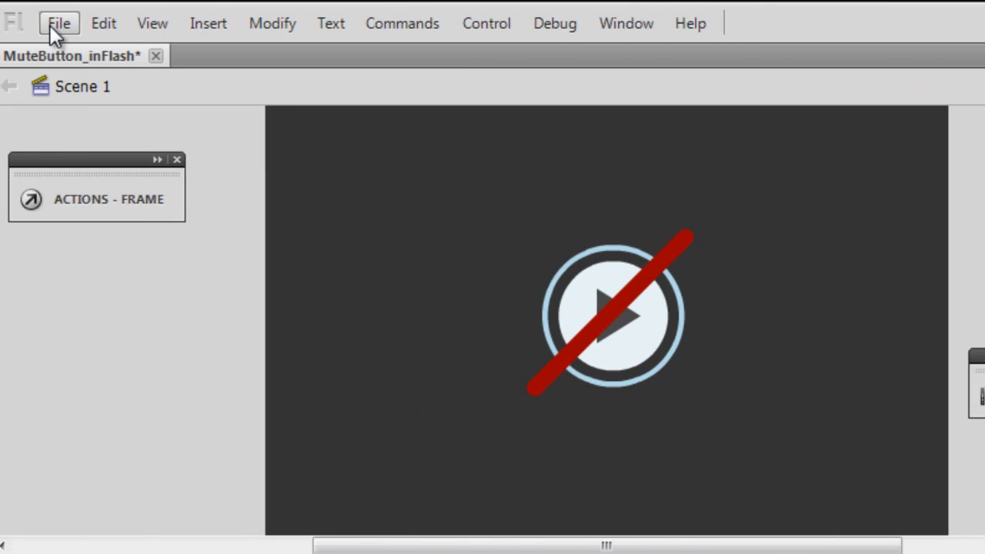
Preview the soothing_music.mp3 sound in the Library
left_click(59, 22)
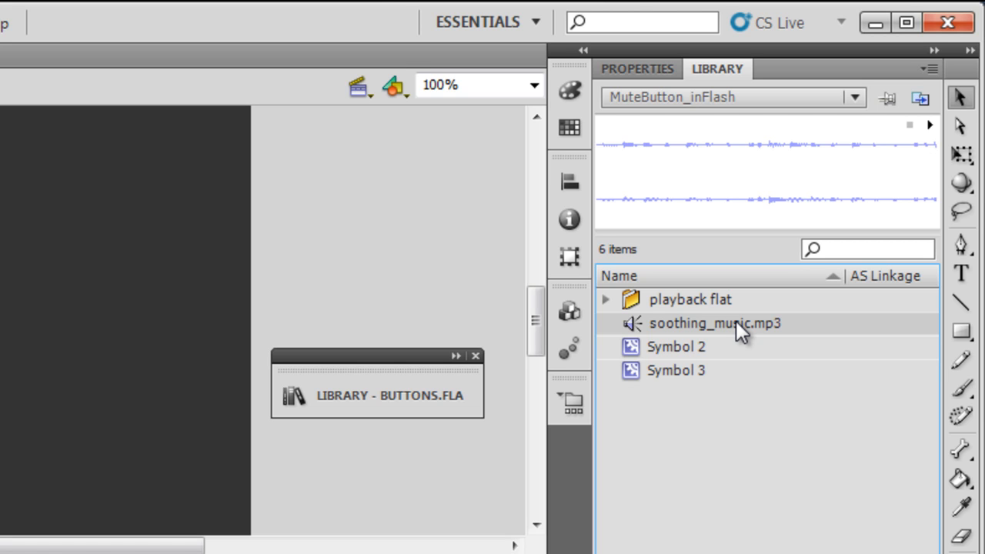
left_click(75, 96)
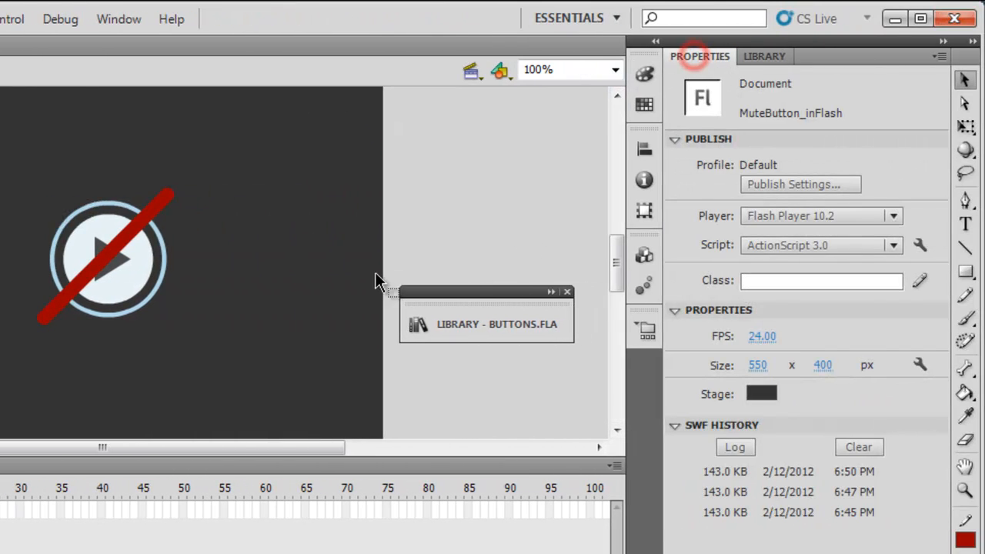
Enter the mute_btn clip and inspect its red_bar and play button instances
left_click(108, 256)
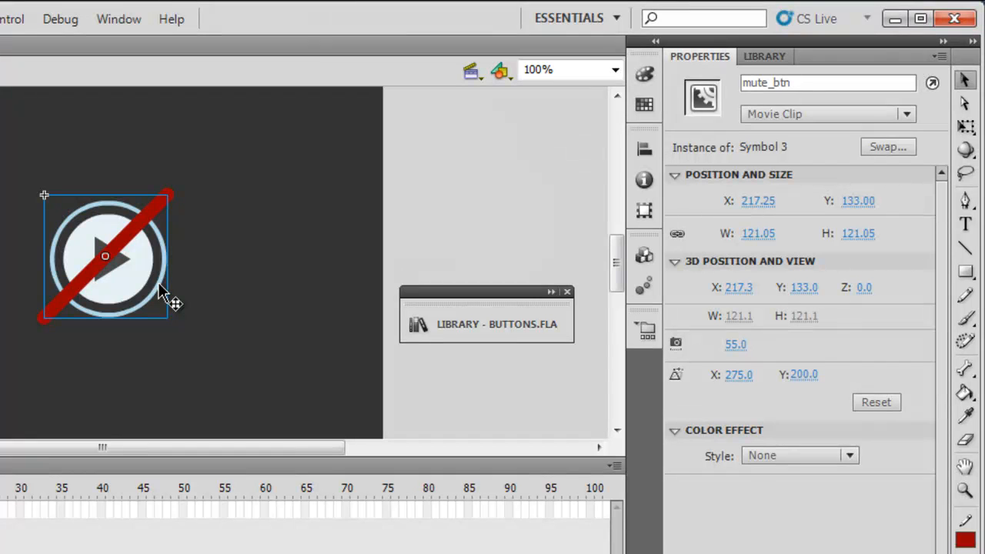
mouse_move(227, 273)
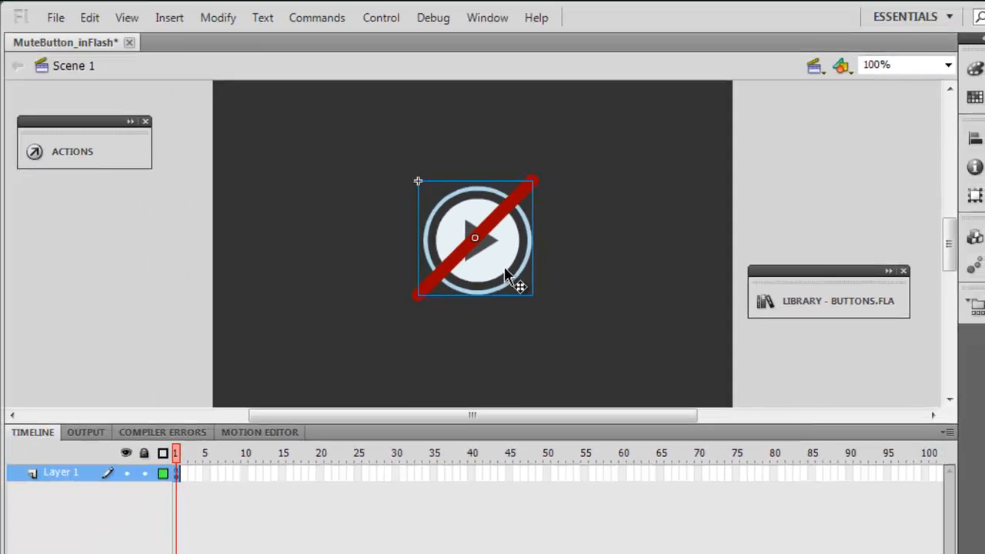
double_click(473, 237)
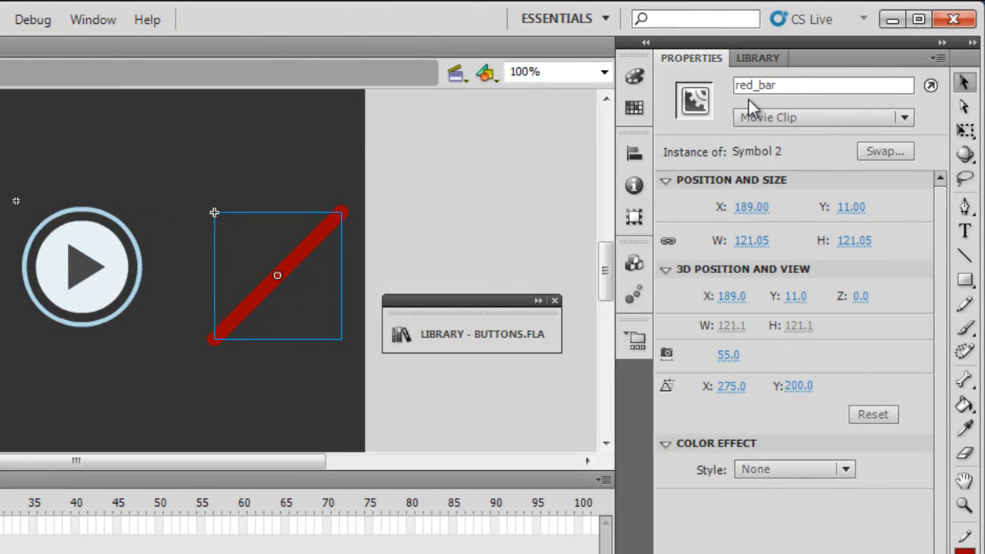
mouse_move(815, 117)
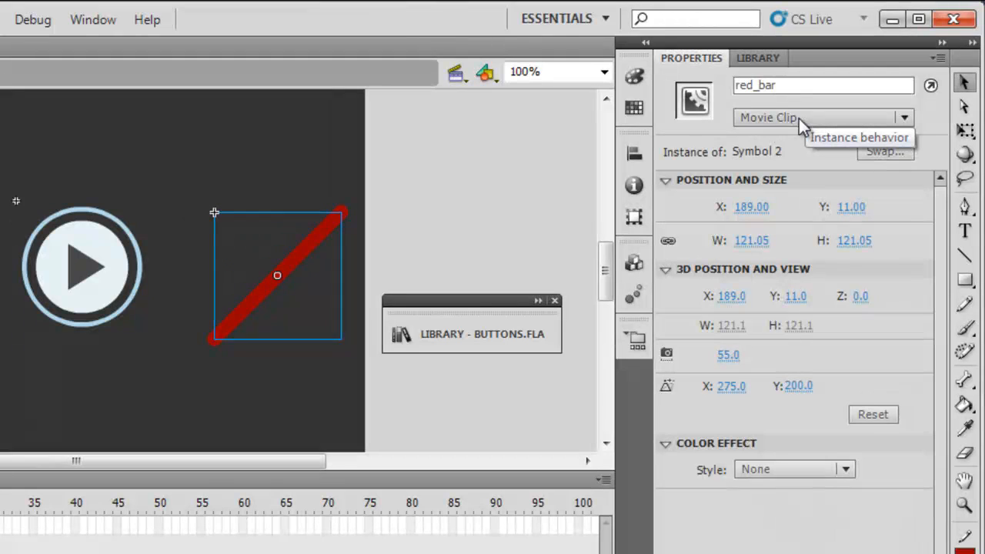
mouse_move(801, 129)
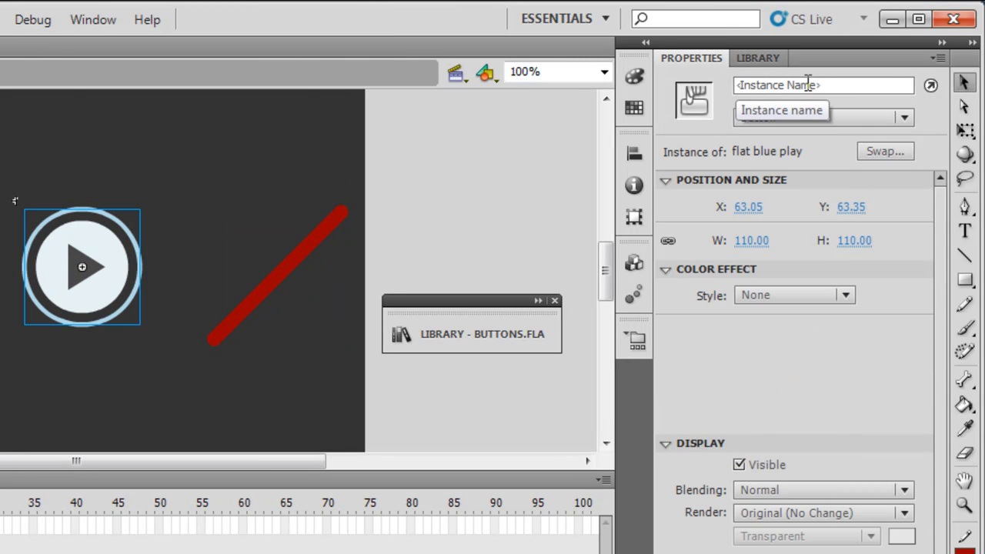
left_click(90, 19)
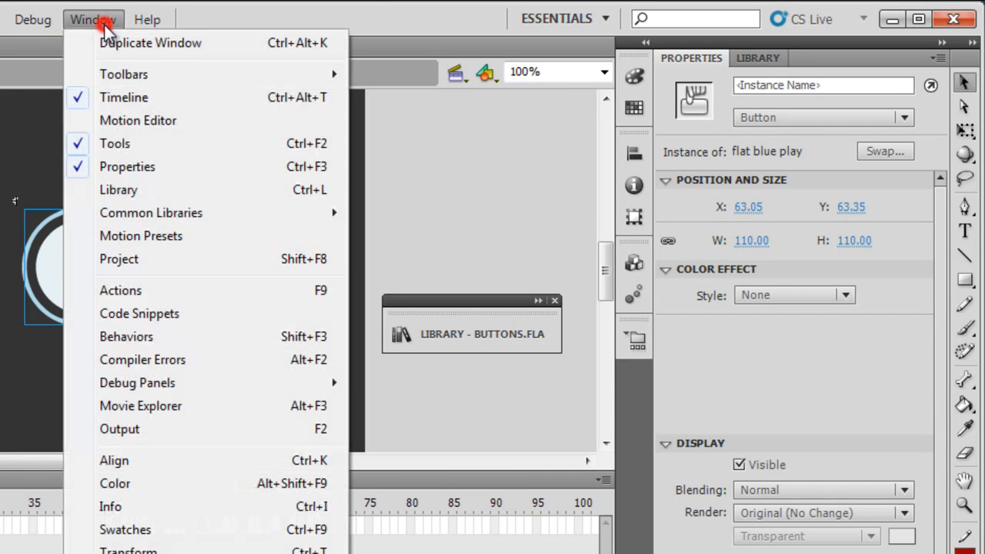
mouse_move(182, 221)
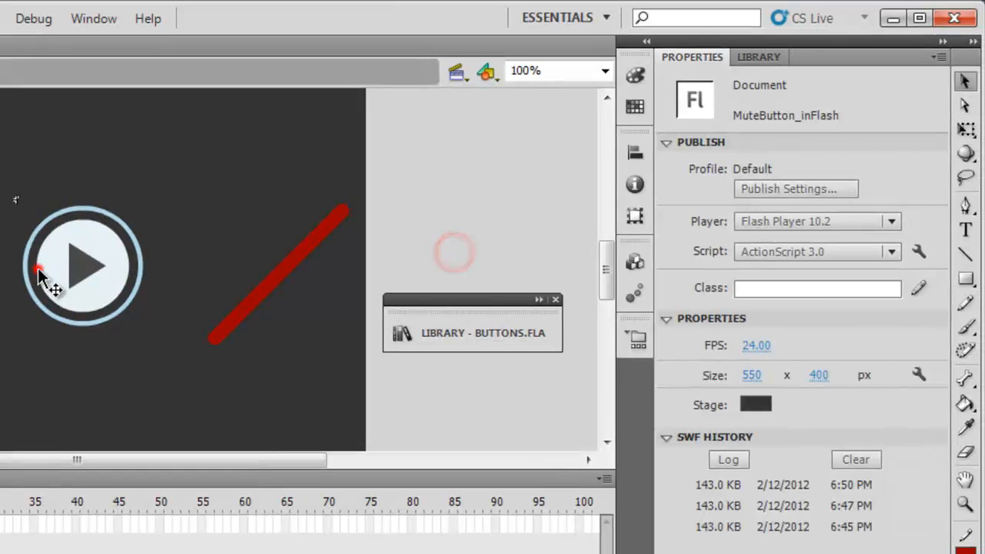
left_click(296, 253)
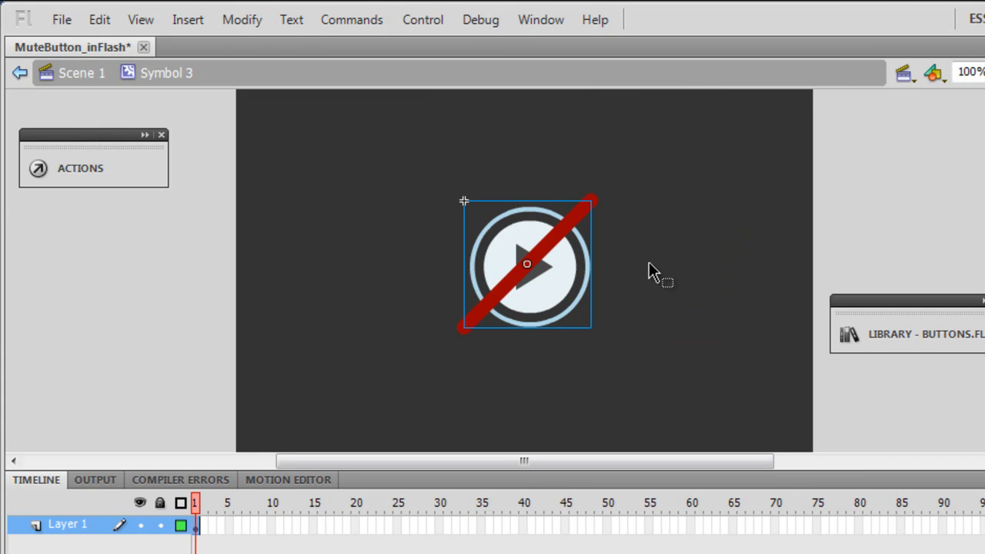
mouse_move(851, 209)
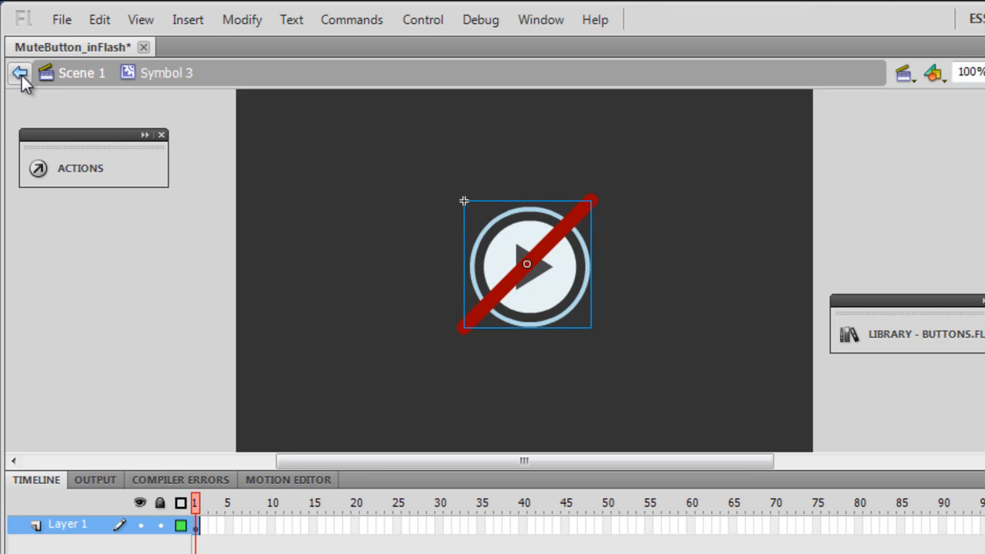
Go back to Scene 1 and select soothing_music.mp3 in the Library
left_click(19, 74)
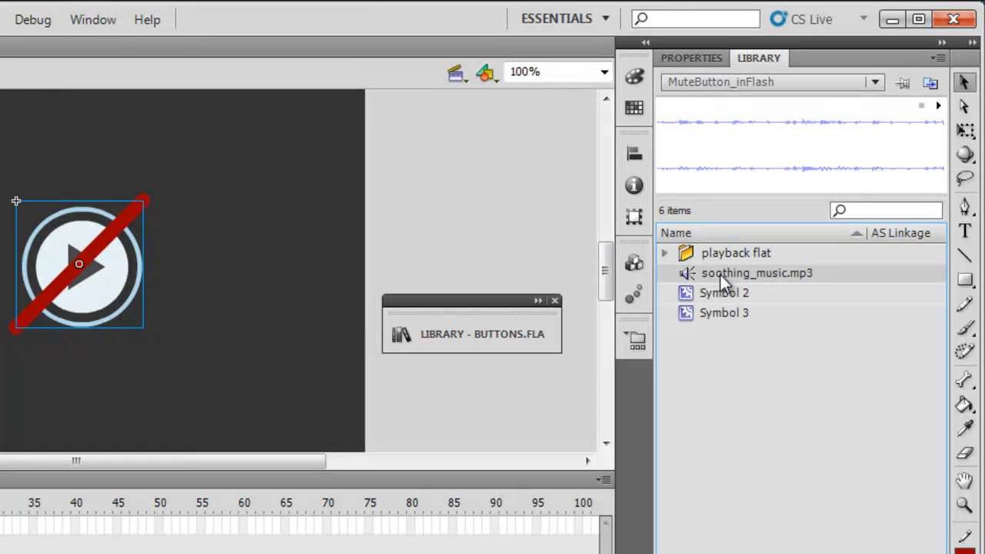
left_click(735, 274)
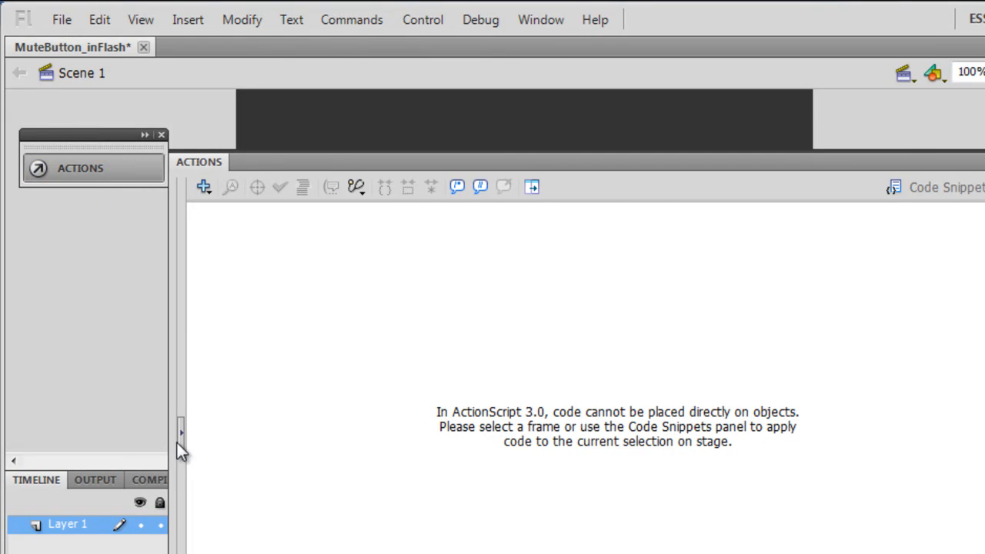
Show frame 1's mute-toggle script, deselect it, and place the cursor on line 8
left_click(275, 443)
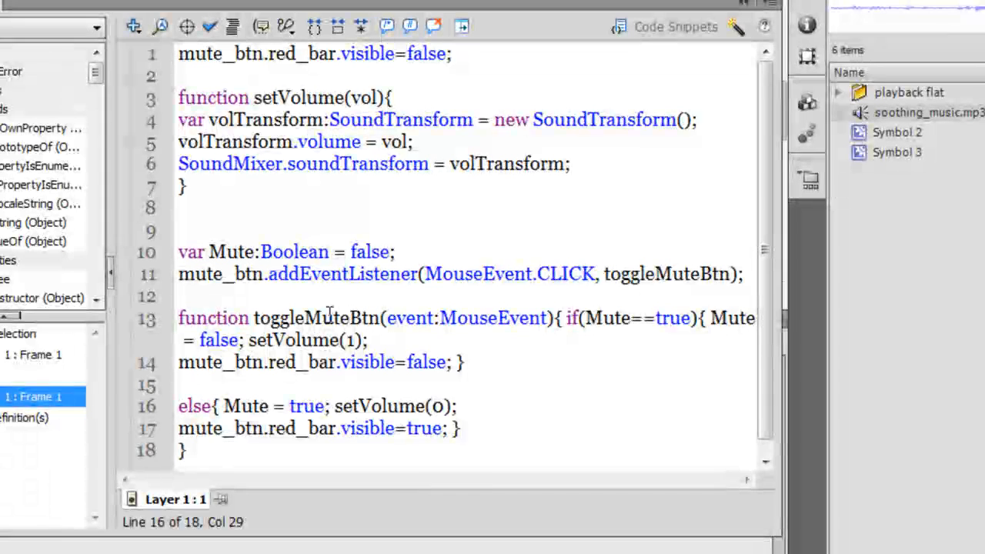
mouse_move(377, 185)
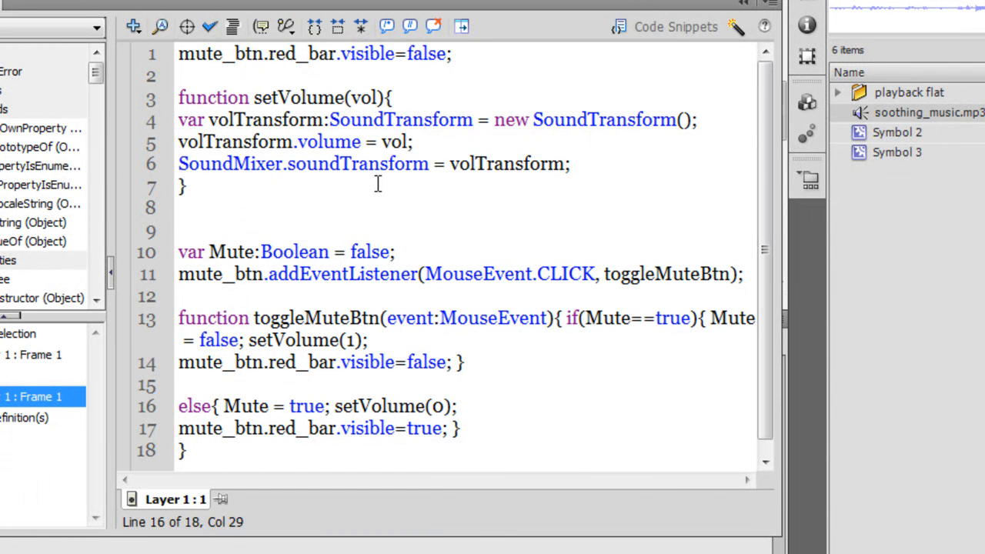
mouse_move(918, 123)
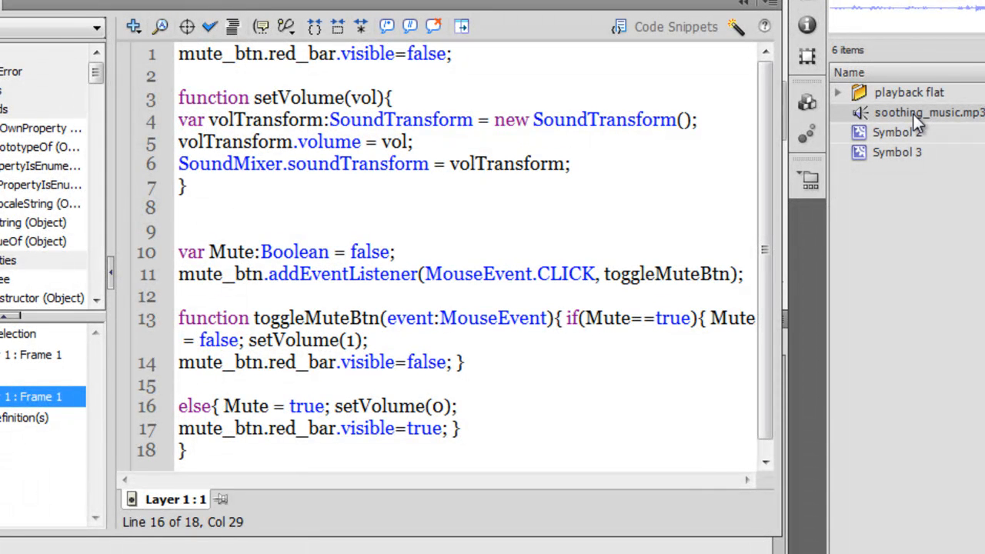
mouse_move(281, 177)
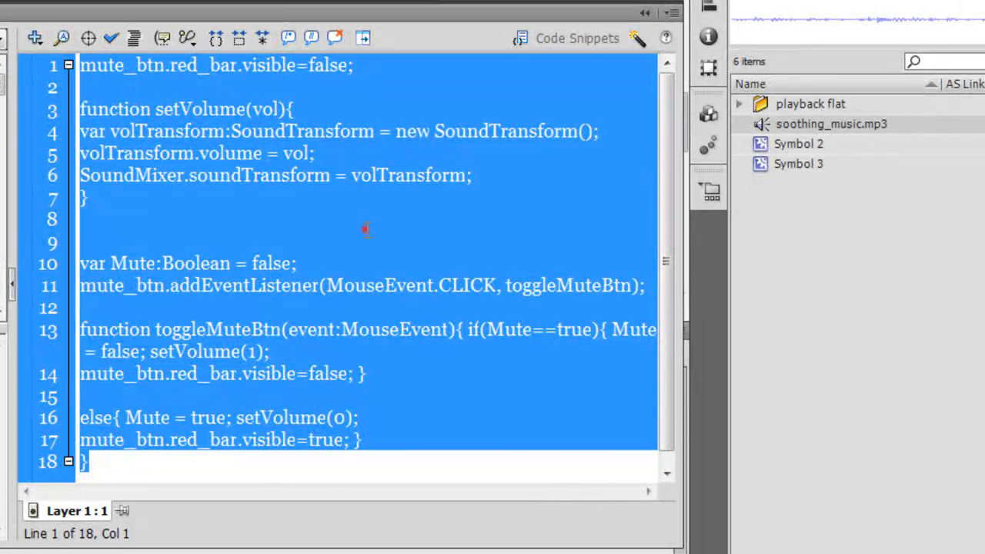
left_click(366, 228)
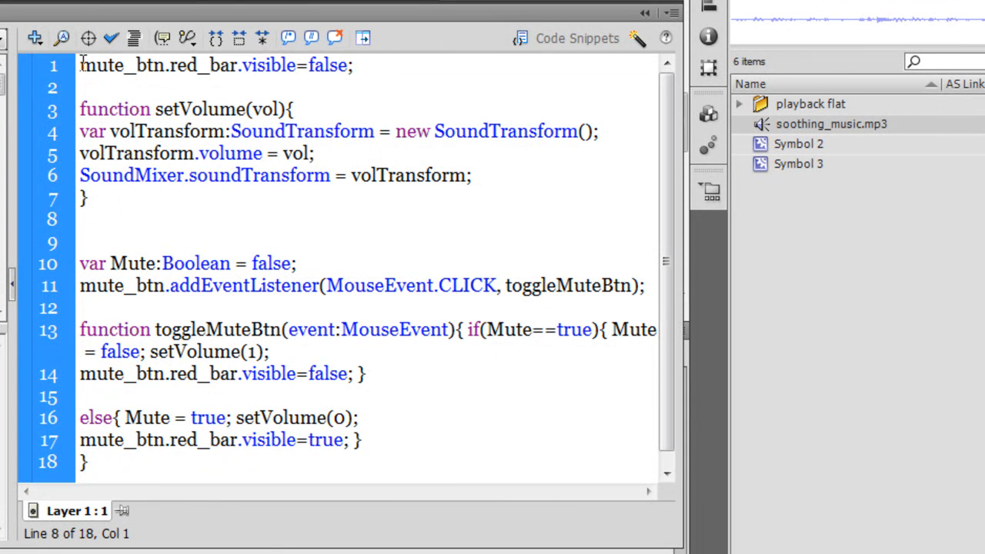
left_click(78, 220)
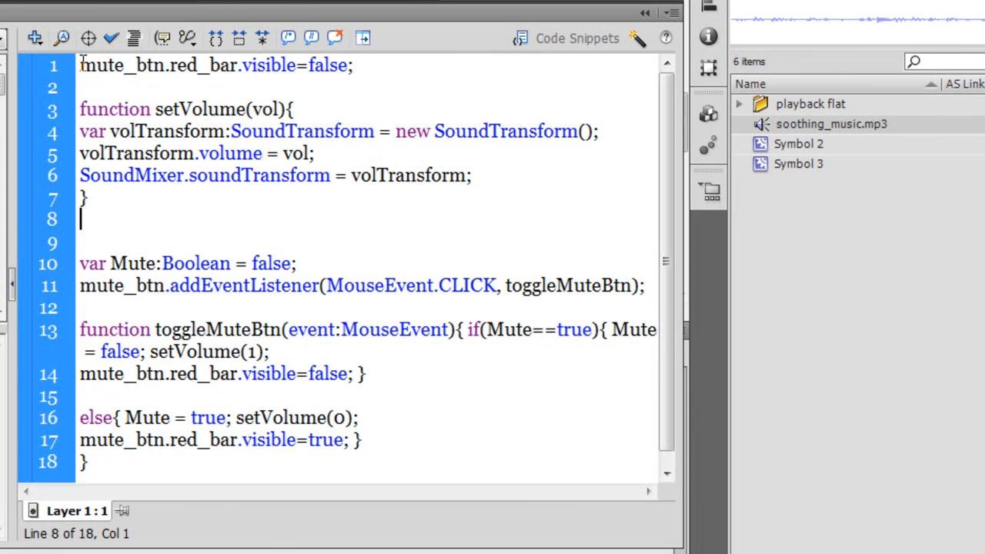
mouse_move(817, 135)
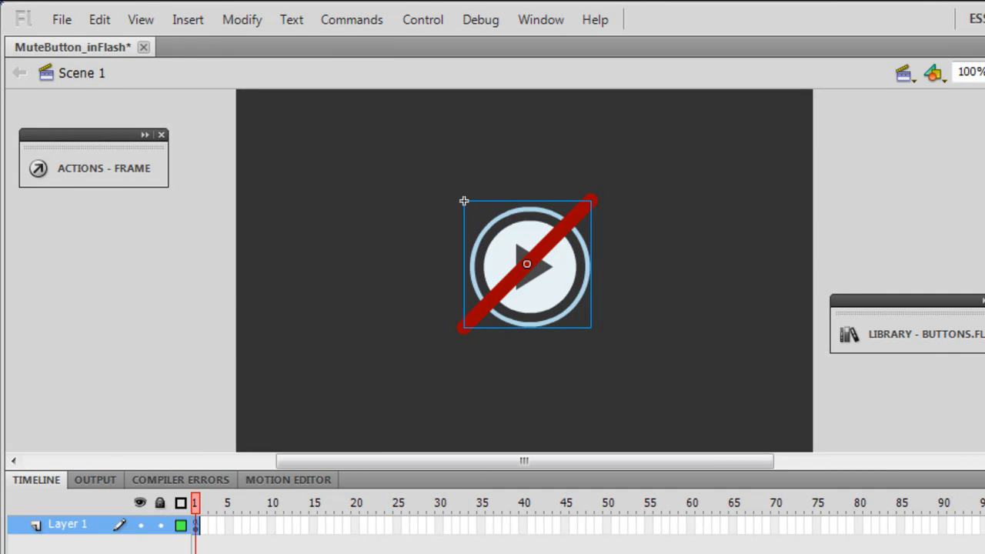
mouse_move(219, 267)
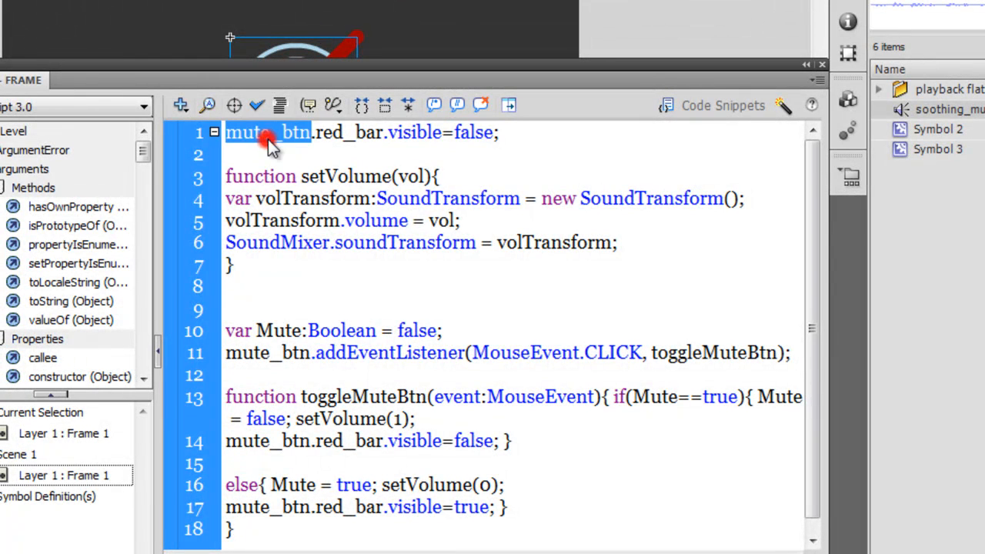
mouse_move(486, 101)
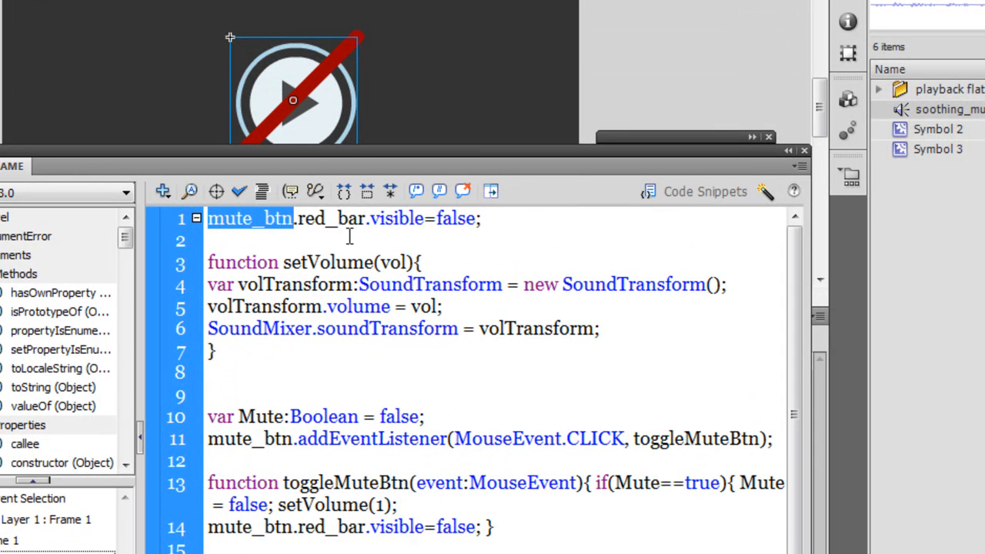
Highlight red_bar, setVolume and mute_btn in the frame 1 script
double_click(312, 219)
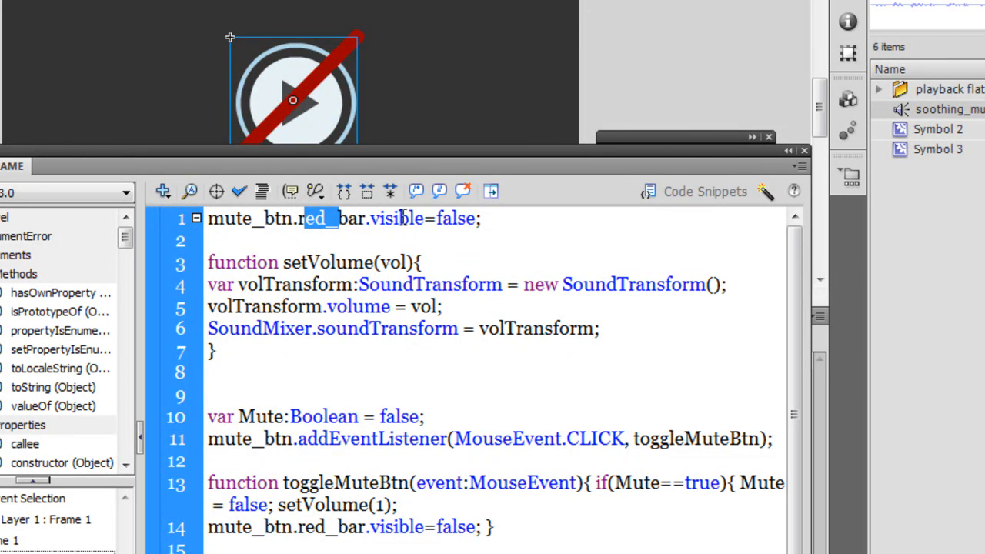
double_click(457, 218)
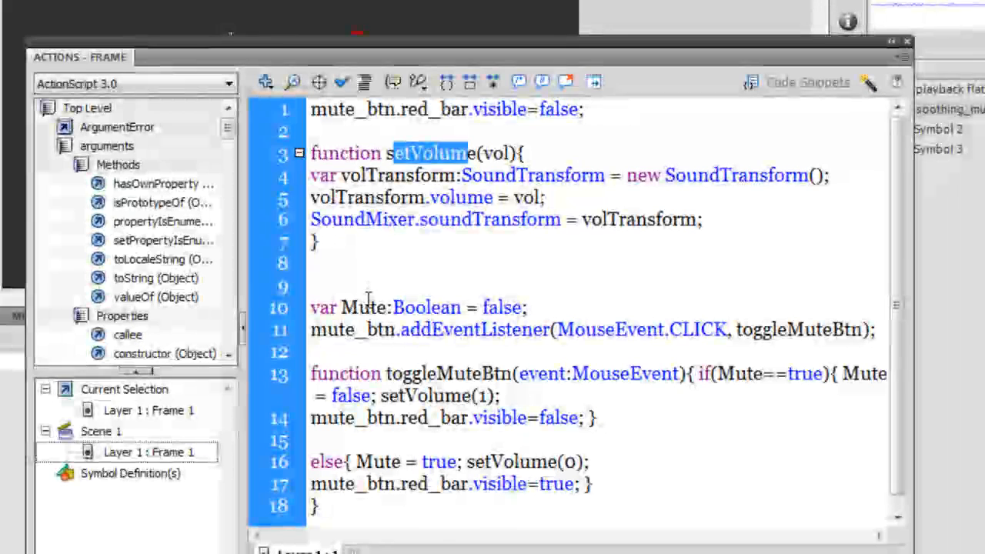
double_click(427, 307)
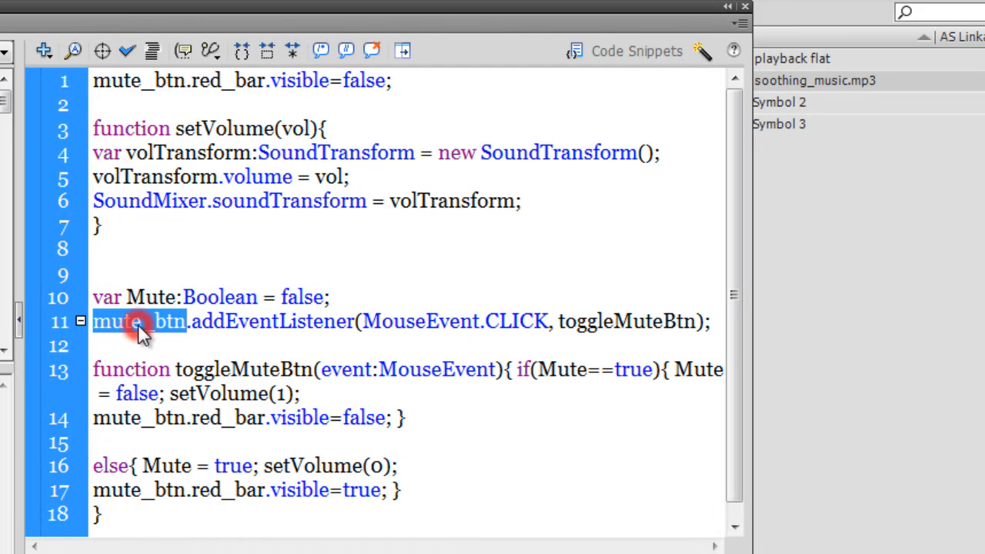
mouse_move(143, 335)
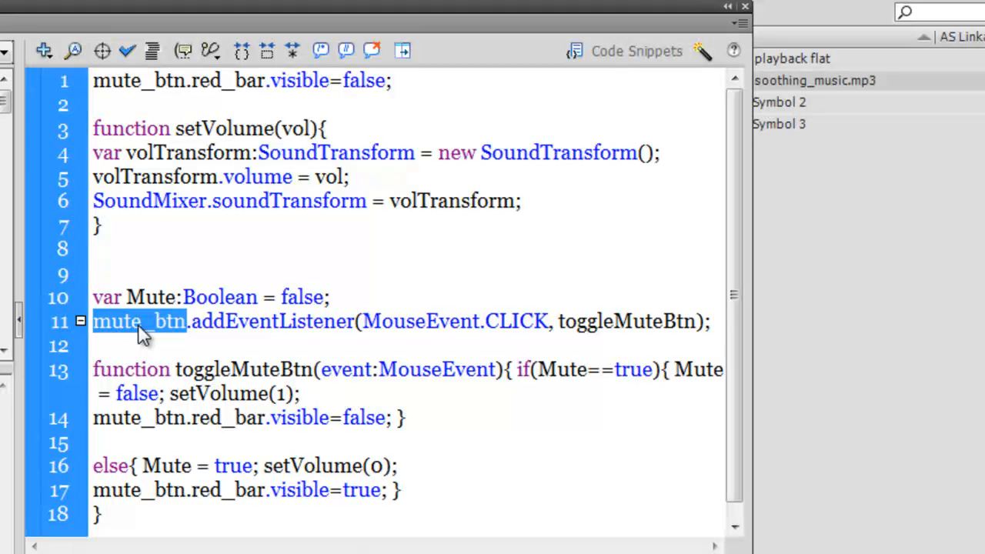
mouse_move(387, 330)
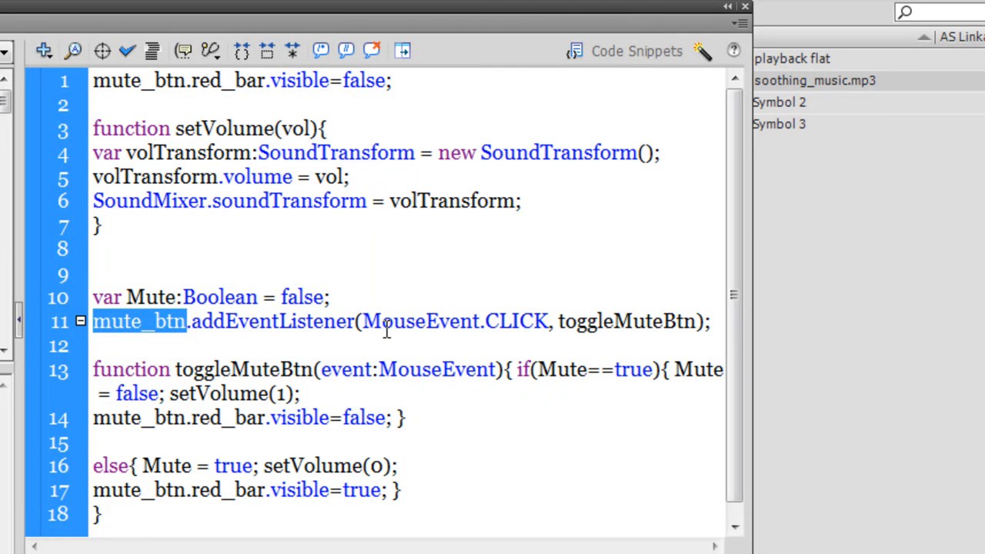
double_click(515, 321)
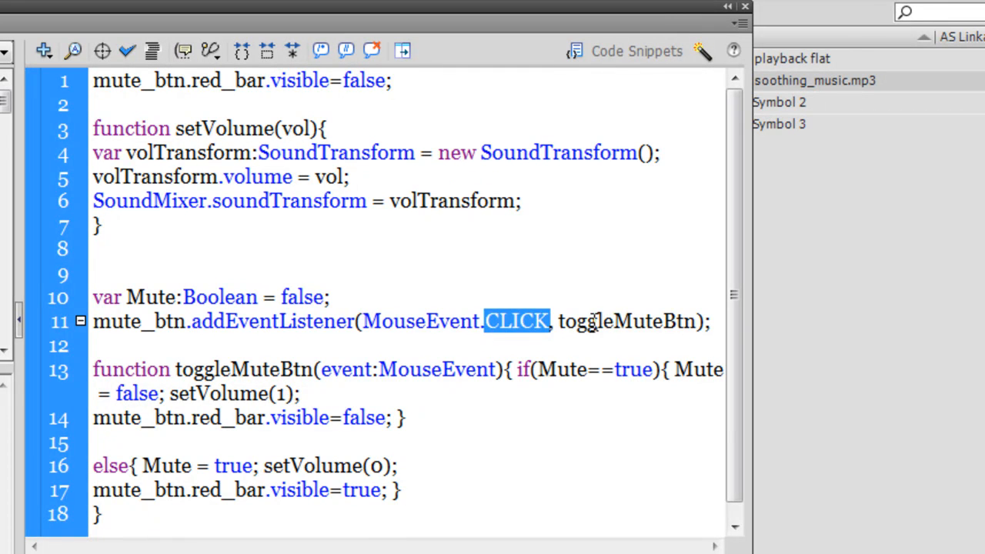
double_click(625, 321)
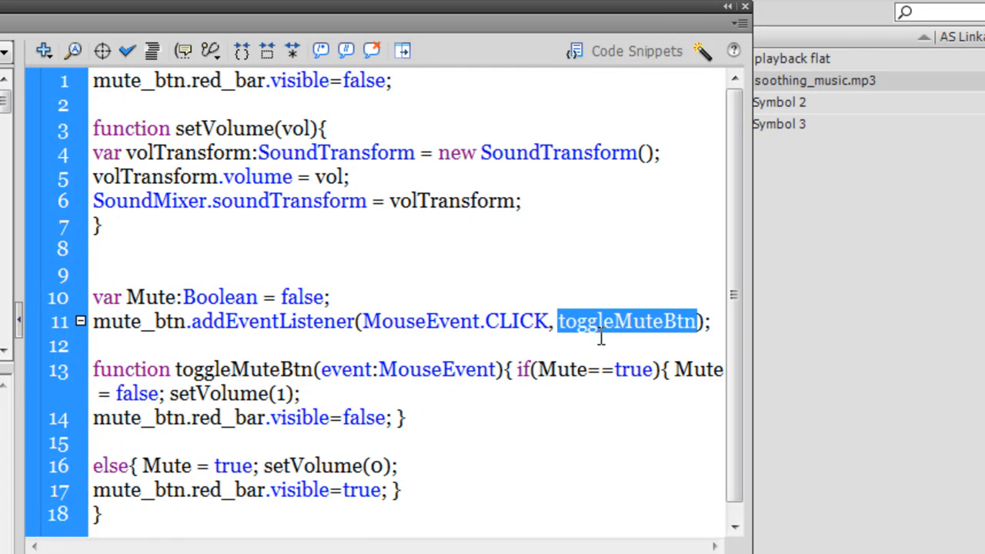
mouse_move(246, 369)
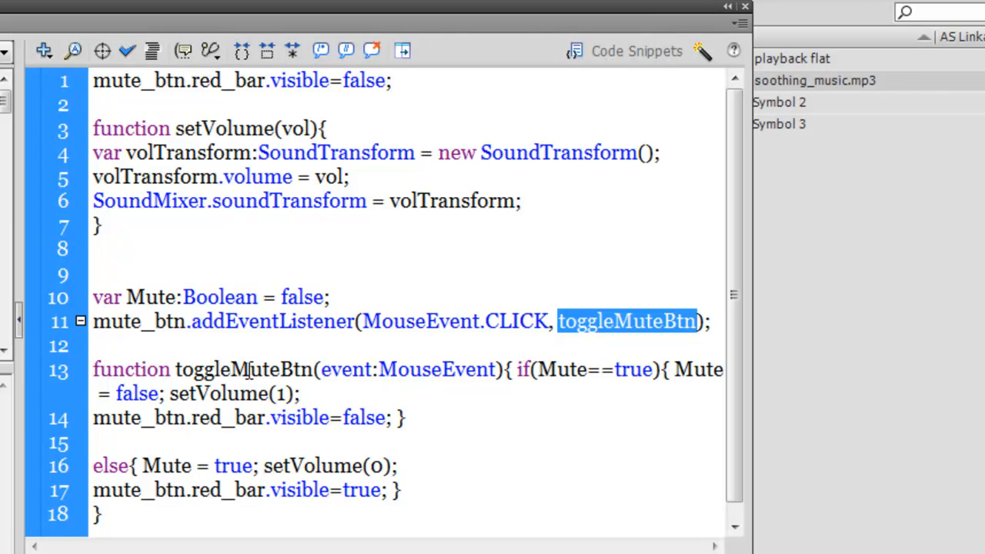
double_click(244, 369)
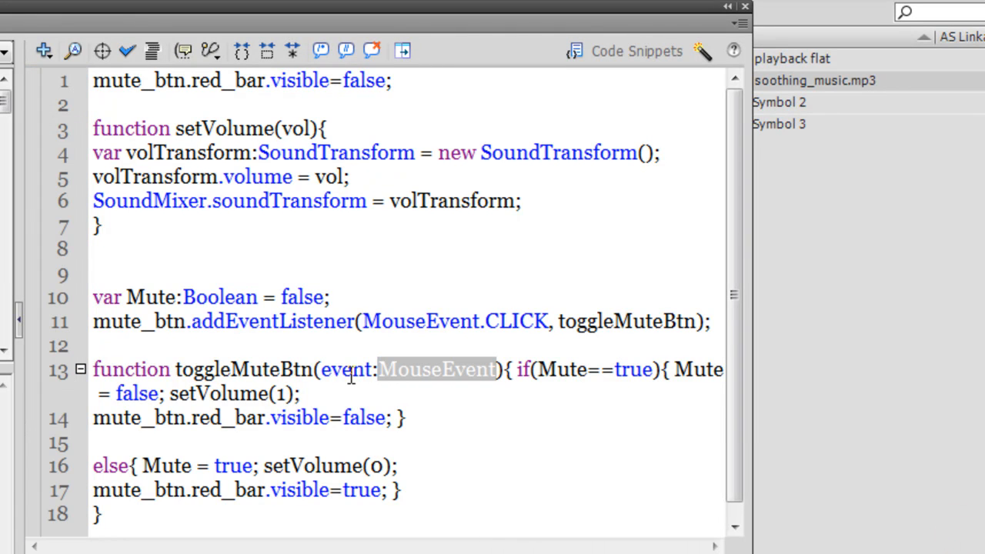
double_click(219, 369)
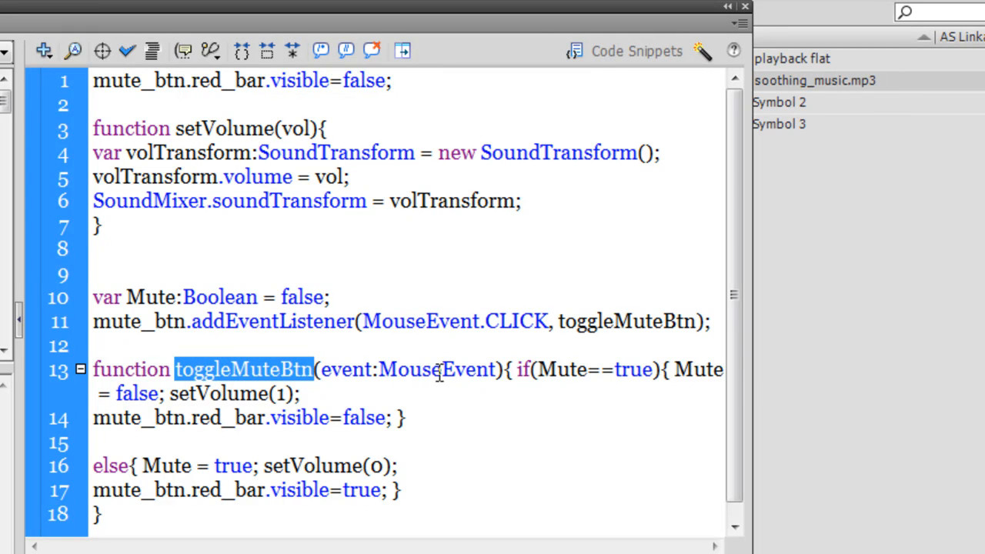
mouse_move(287, 381)
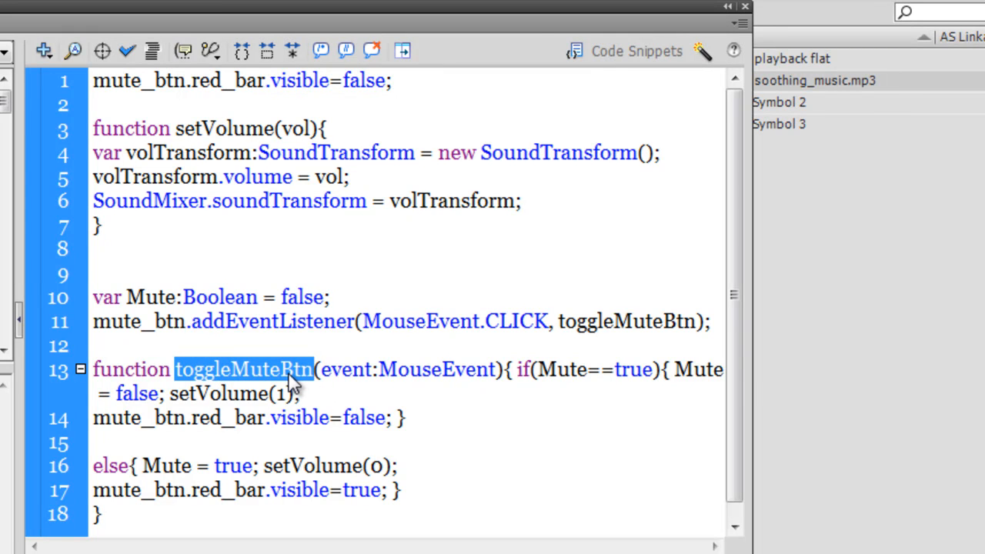
mouse_move(464, 377)
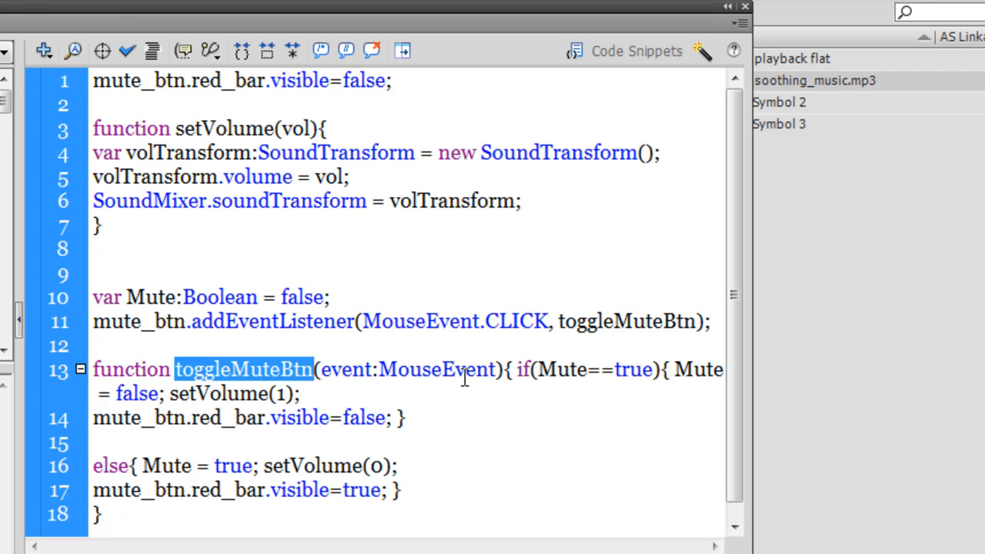
double_click(561, 369)
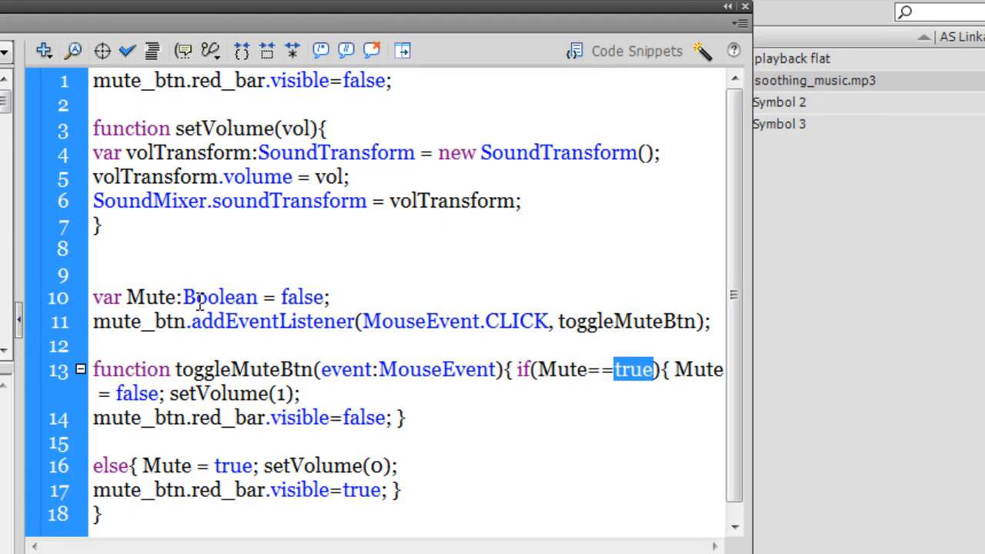
double_click(301, 297)
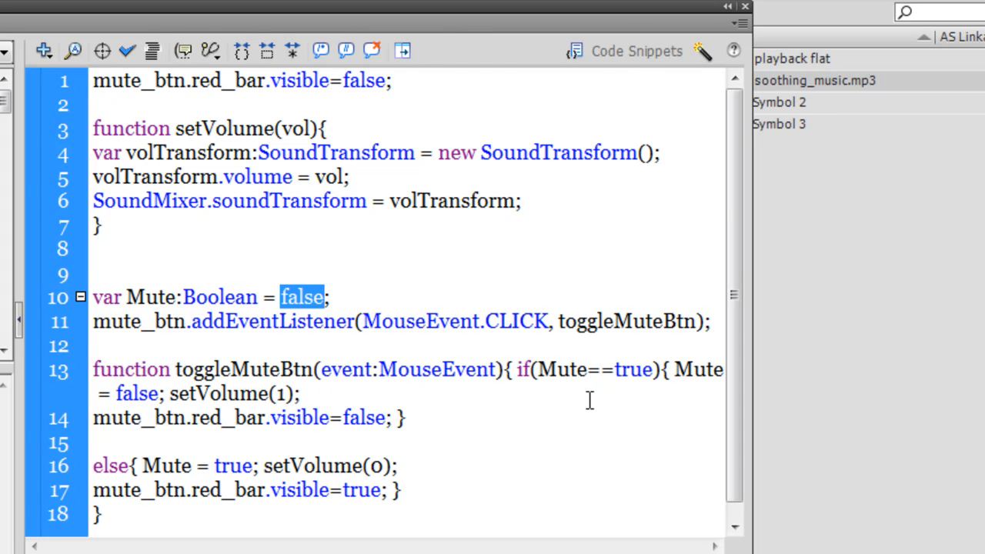
mouse_move(628, 370)
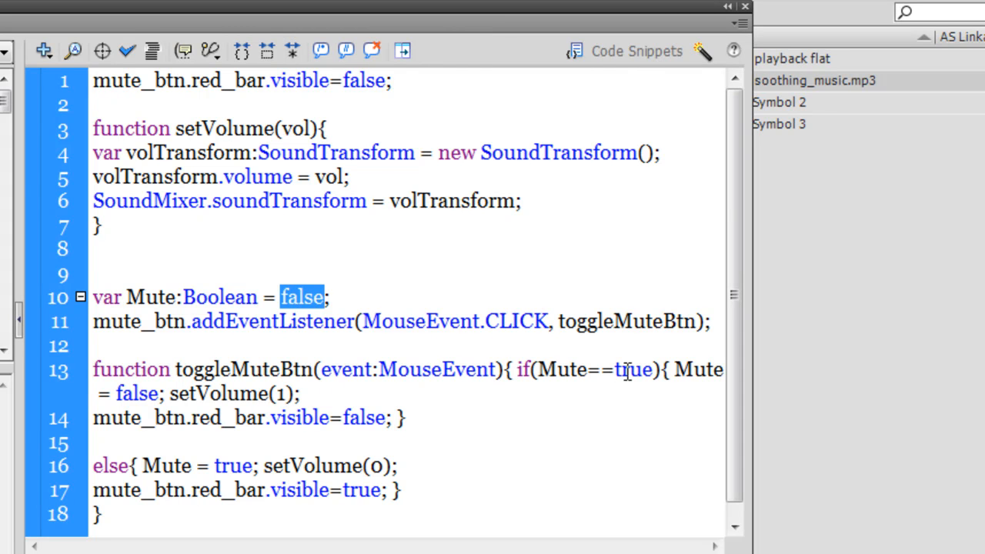
double_click(633, 369)
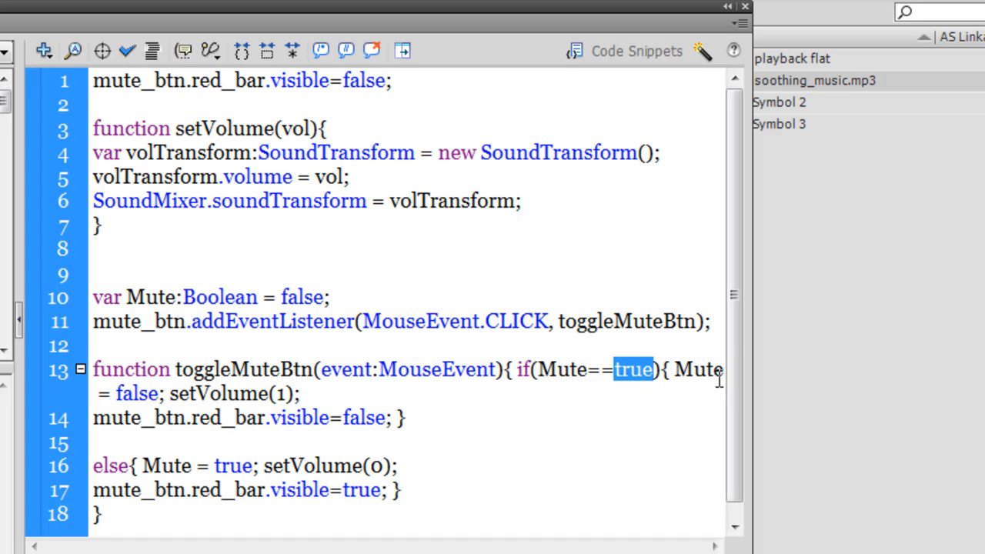
mouse_move(16, 337)
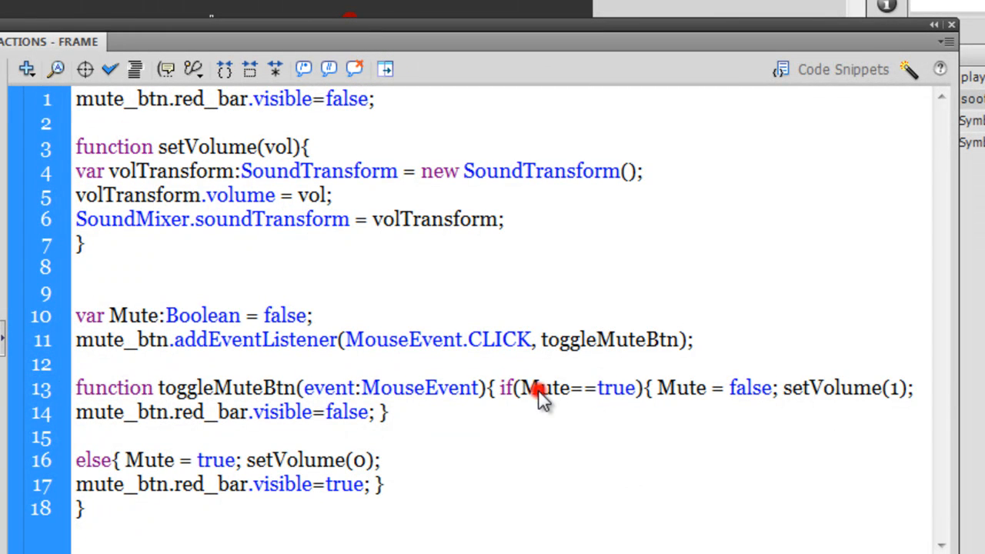
mouse_move(660, 394)
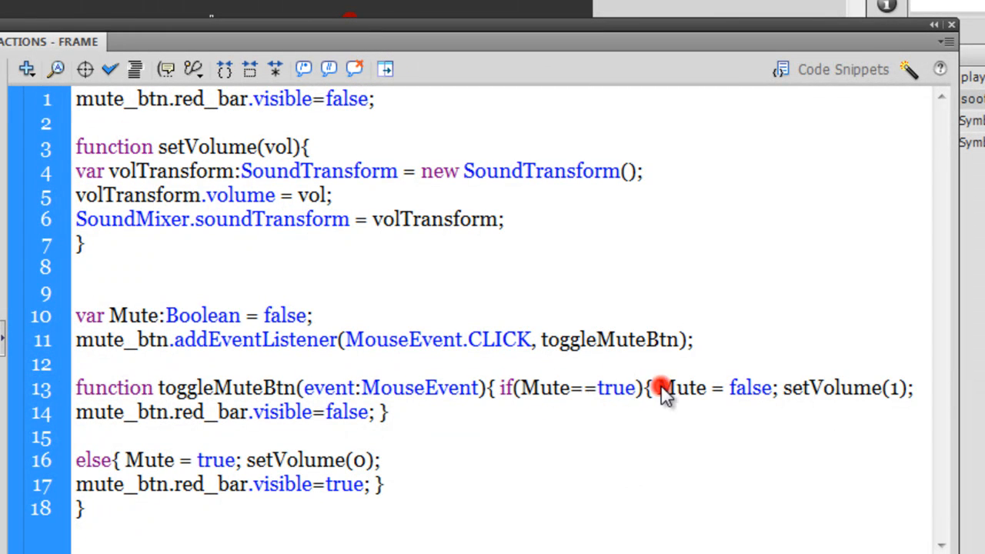
mouse_move(135, 325)
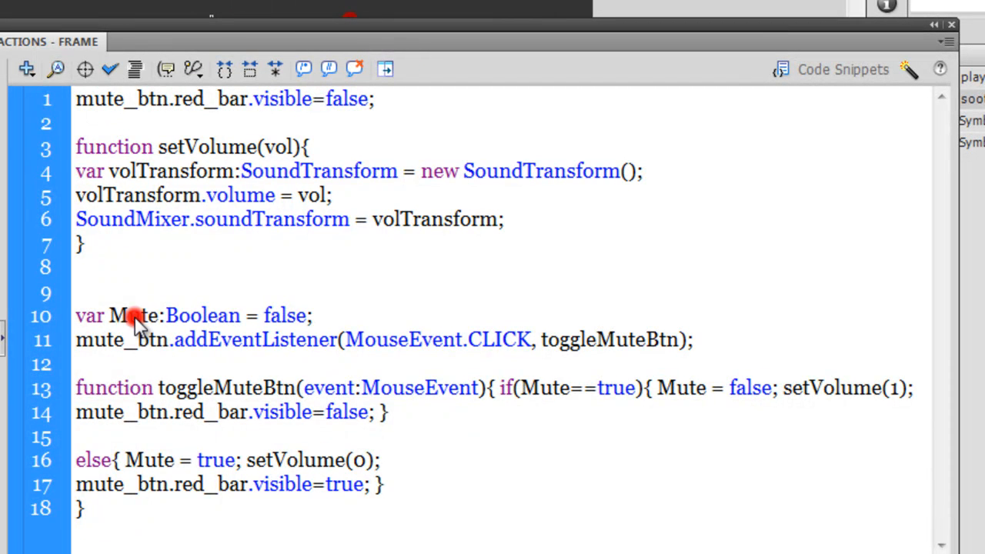
double_click(135, 315)
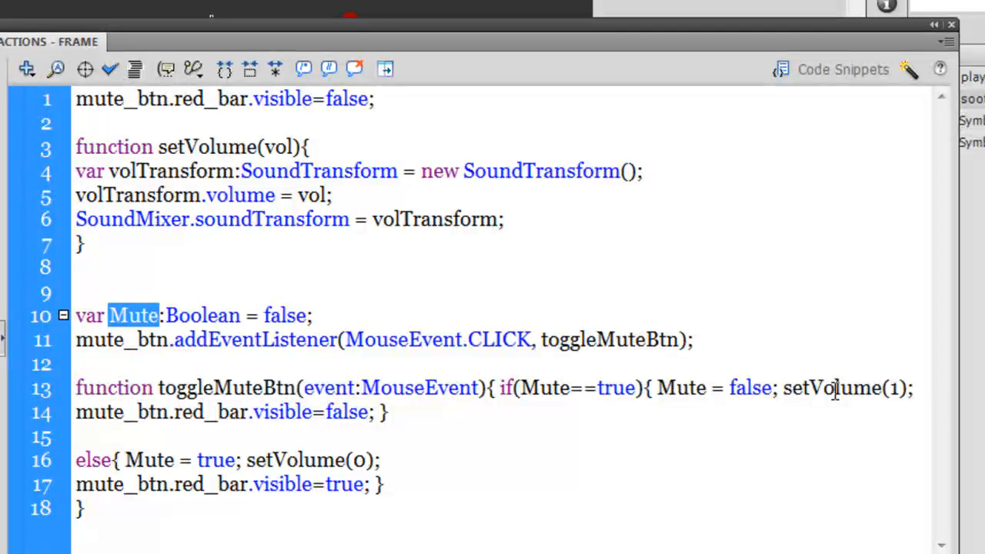
double_click(831, 389)
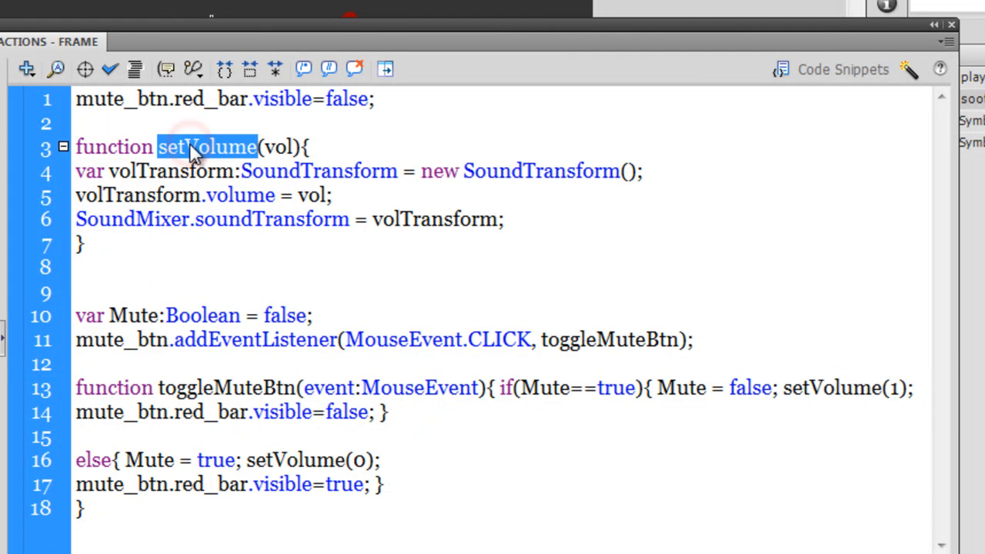
mouse_move(715, 323)
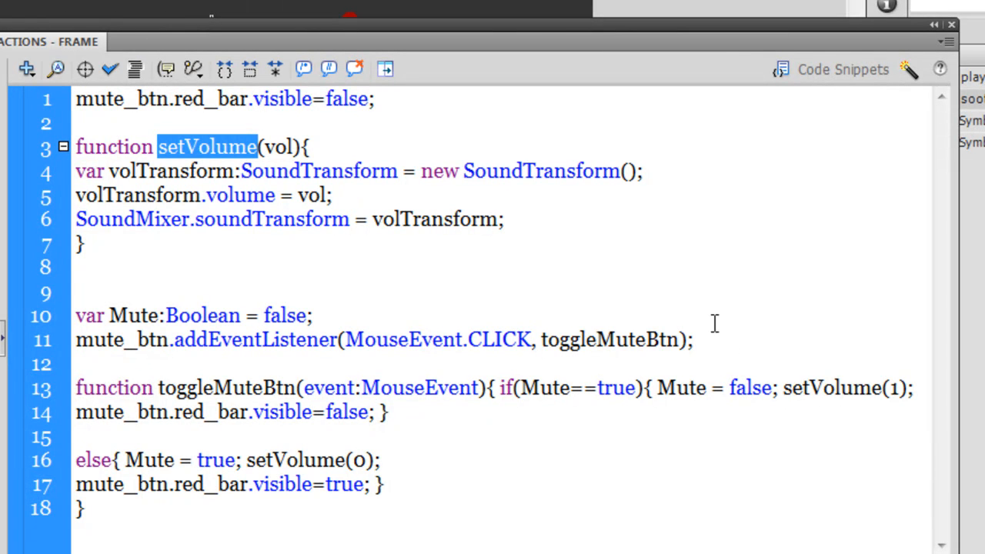
double_click(831, 389)
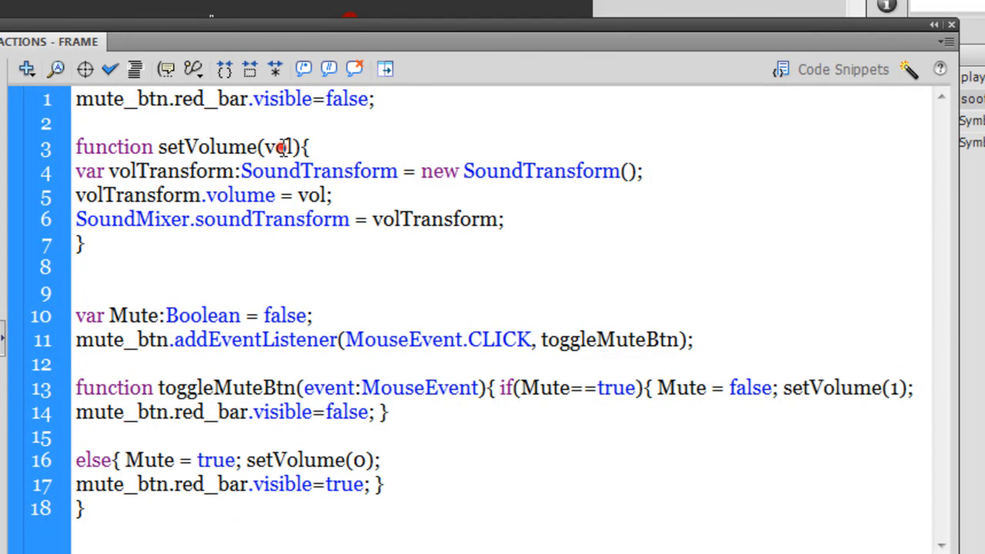
double_click(280, 147)
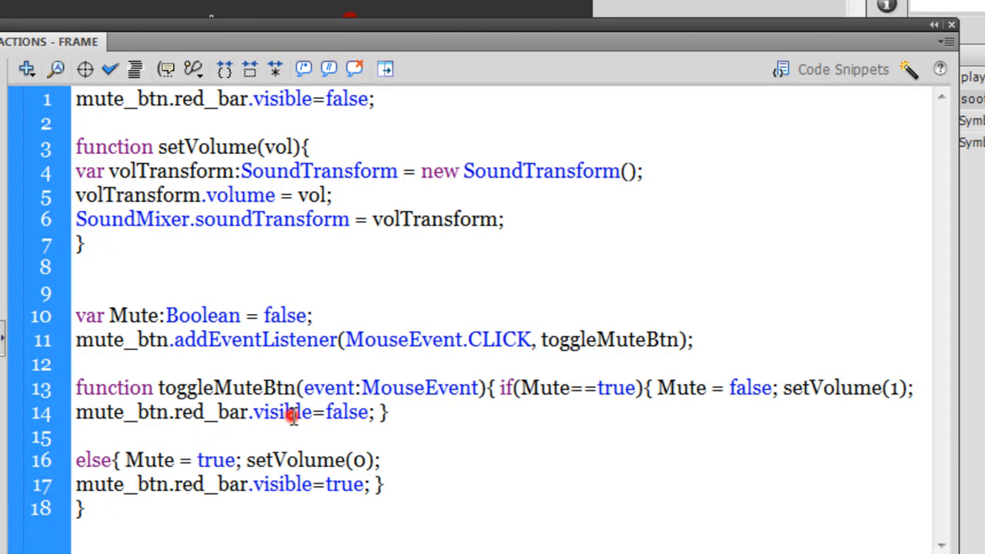
double_click(347, 412)
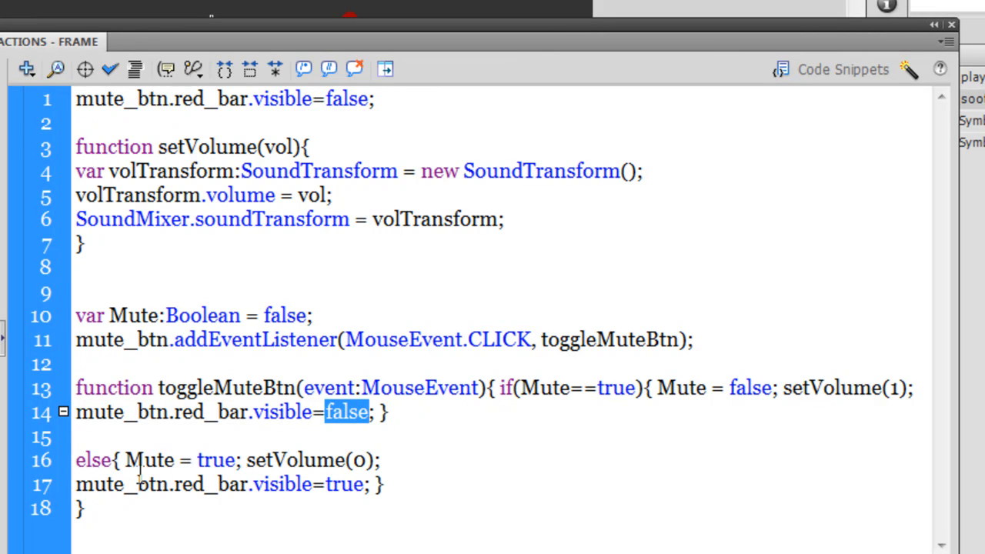
double_click(149, 459)
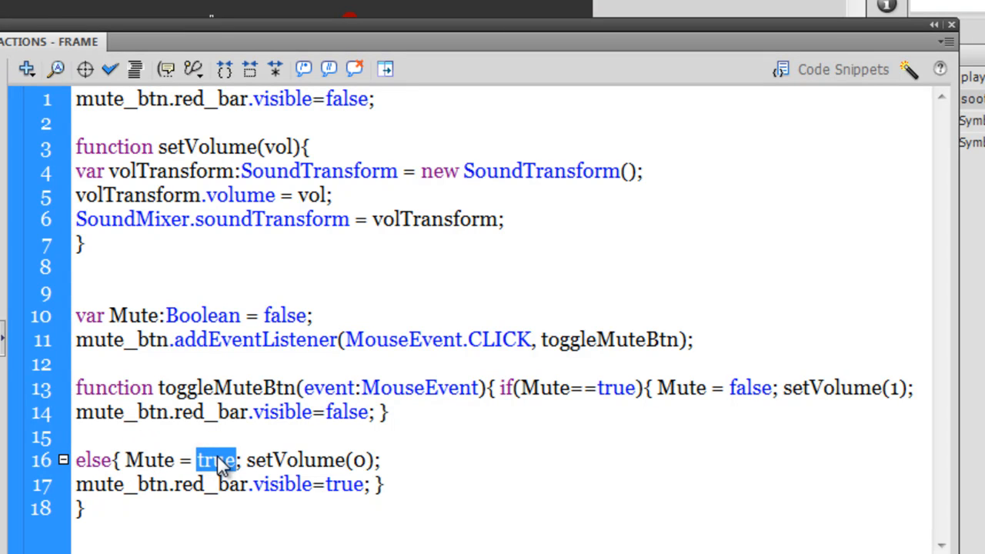
mouse_move(256, 460)
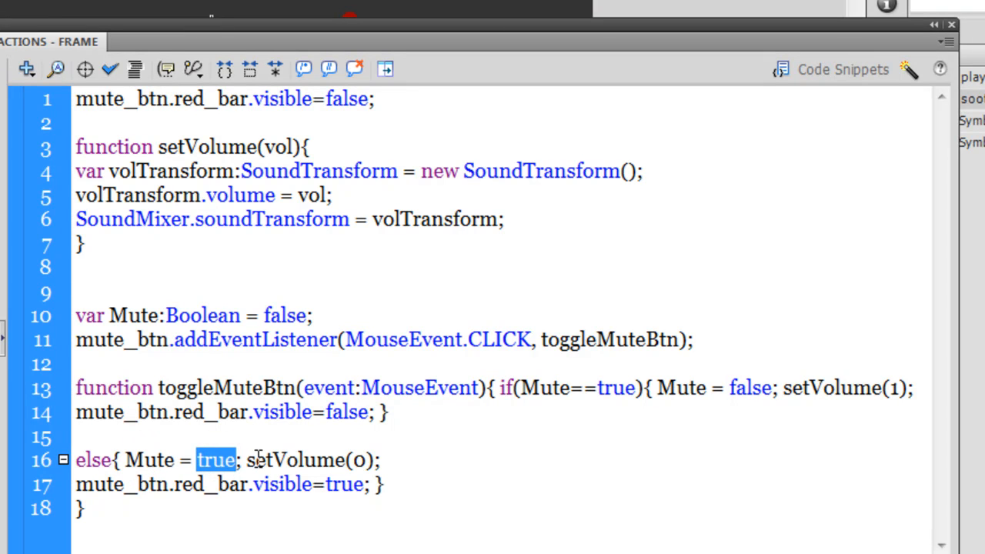
double_click(294, 460)
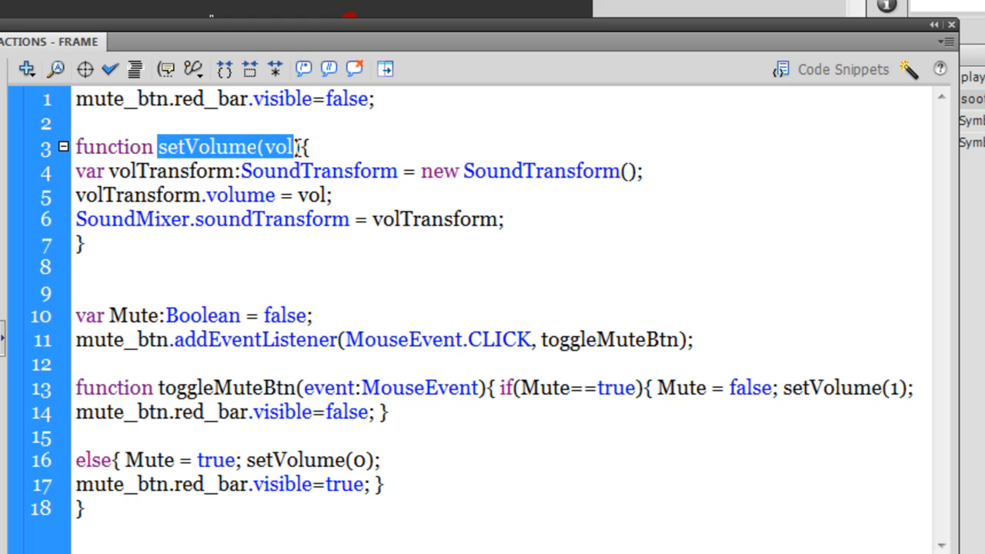
left_click(269, 146)
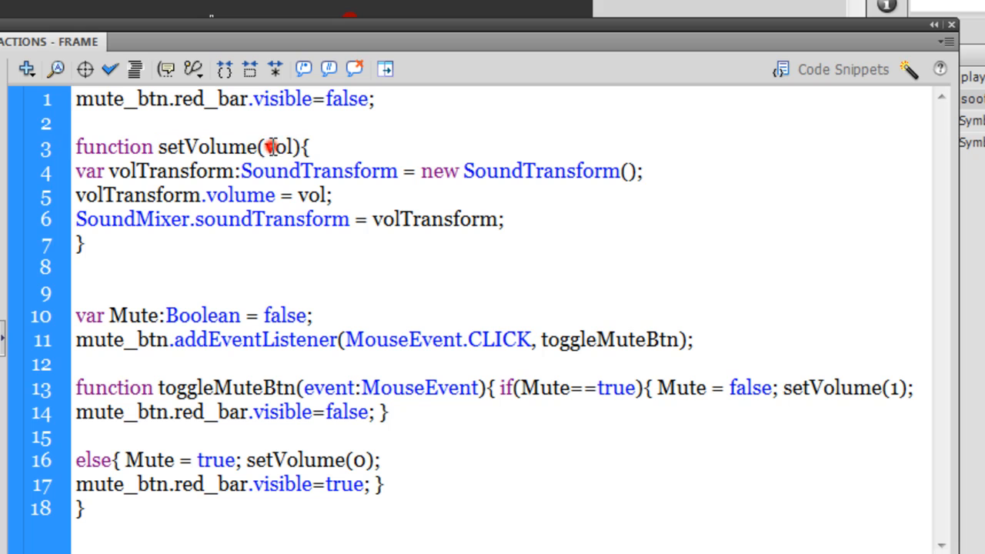
double_click(277, 147)
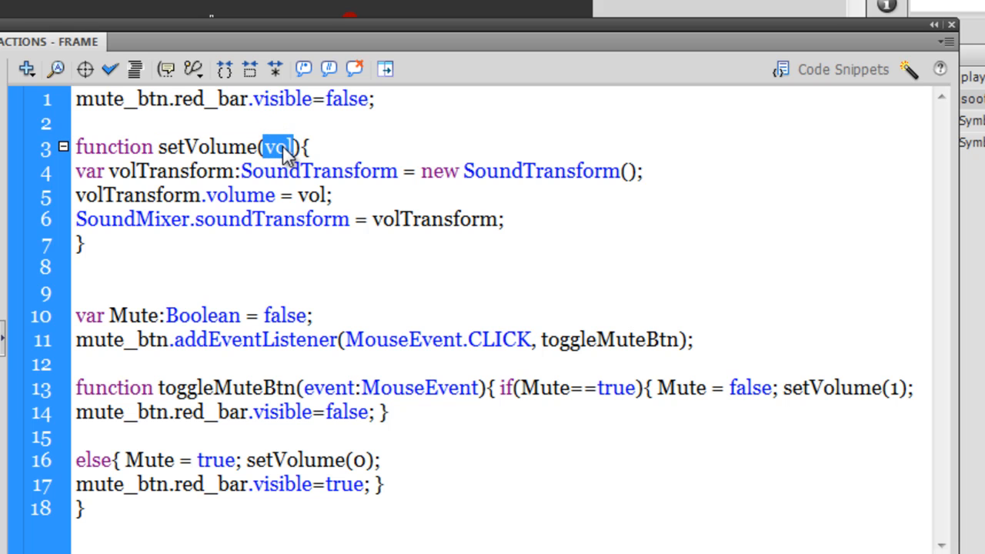
mouse_move(467, 351)
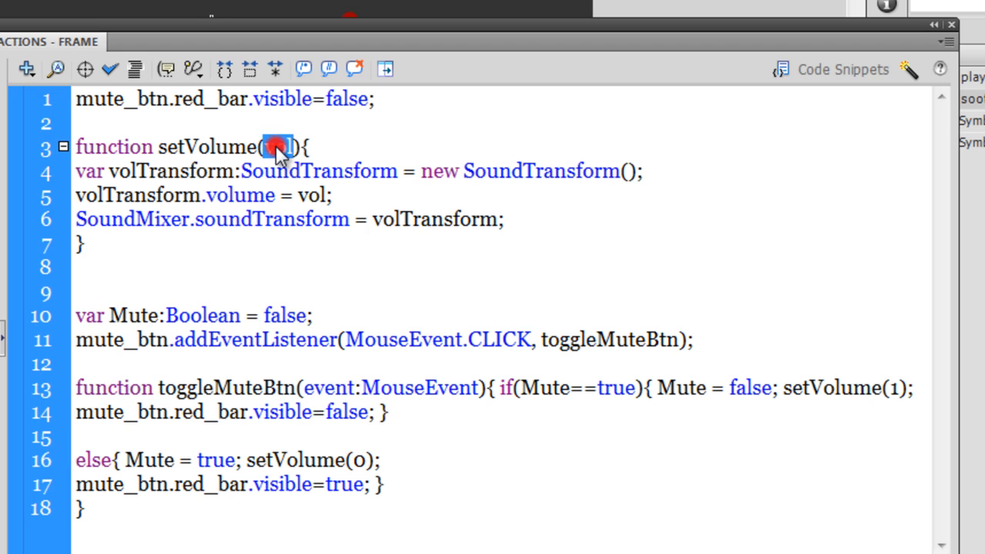
double_click(278, 147)
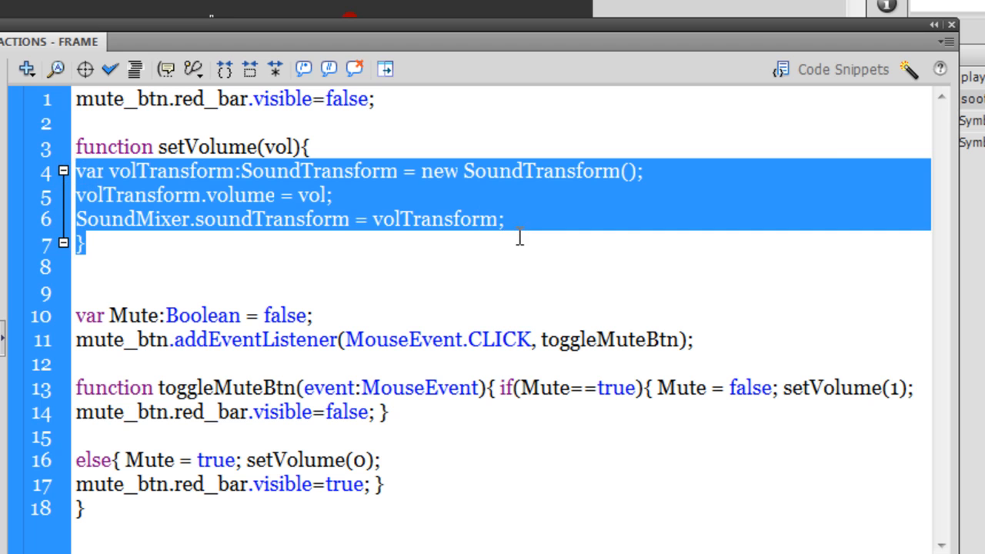
left_click(442, 220)
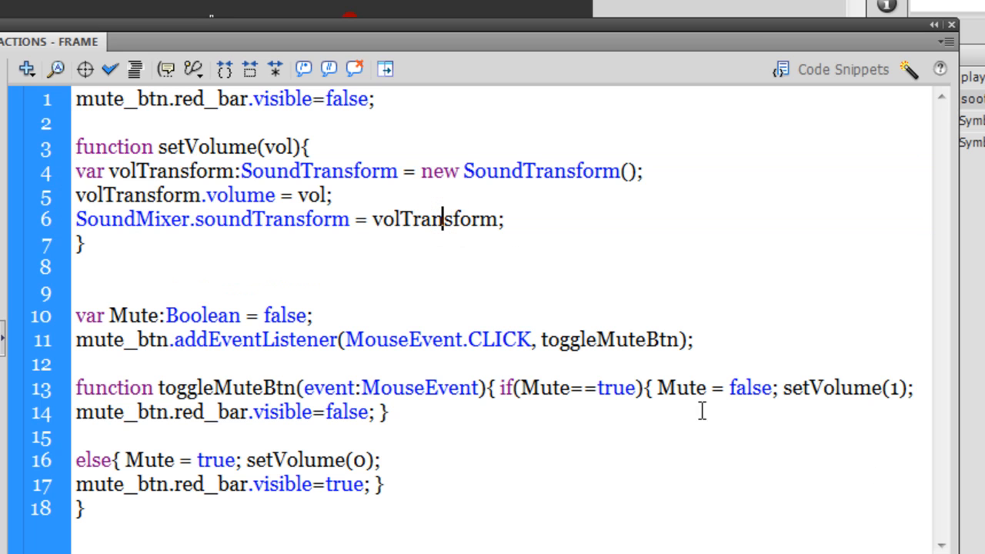
double_click(546, 389)
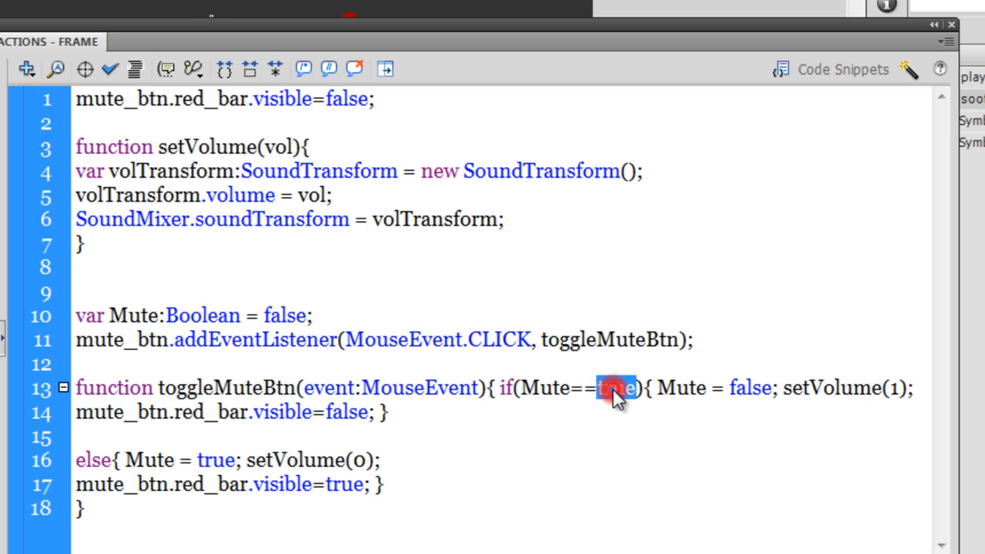
double_click(829, 388)
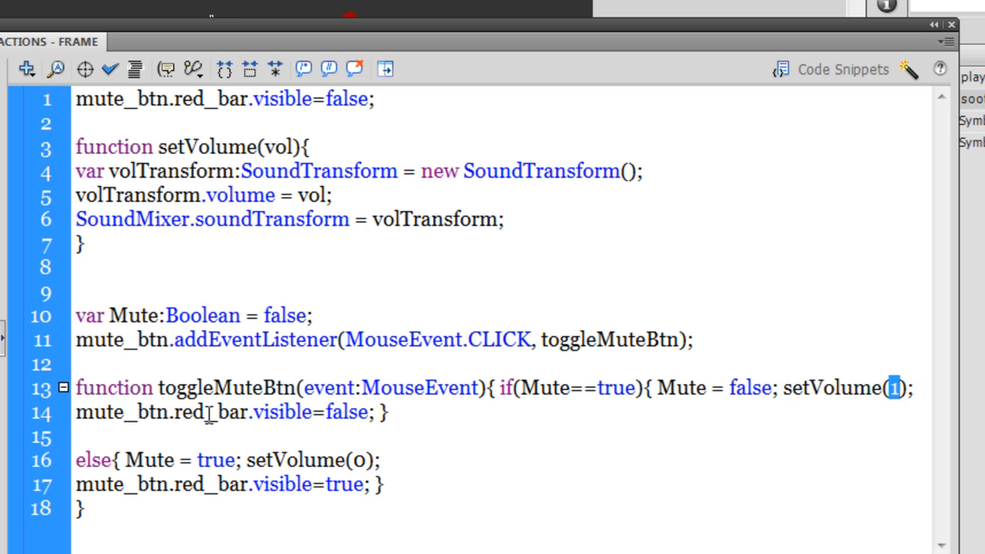
double_click(345, 412)
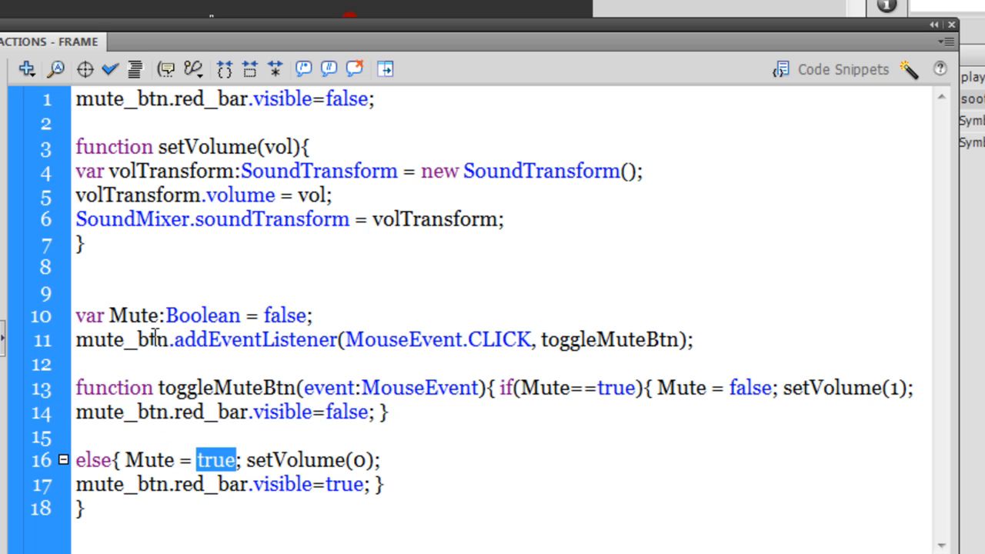
double_click(280, 460)
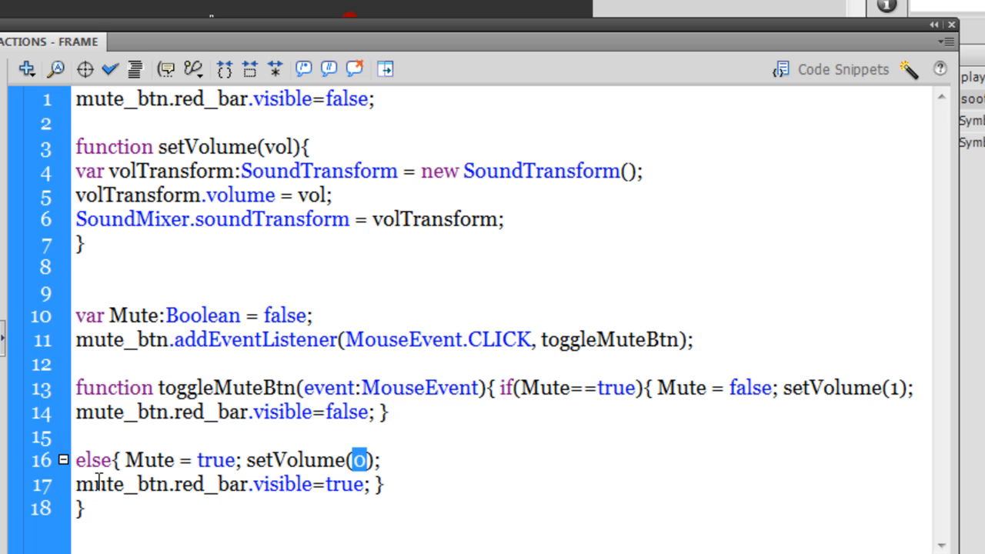
left_click_drag(89, 484, 364, 483)
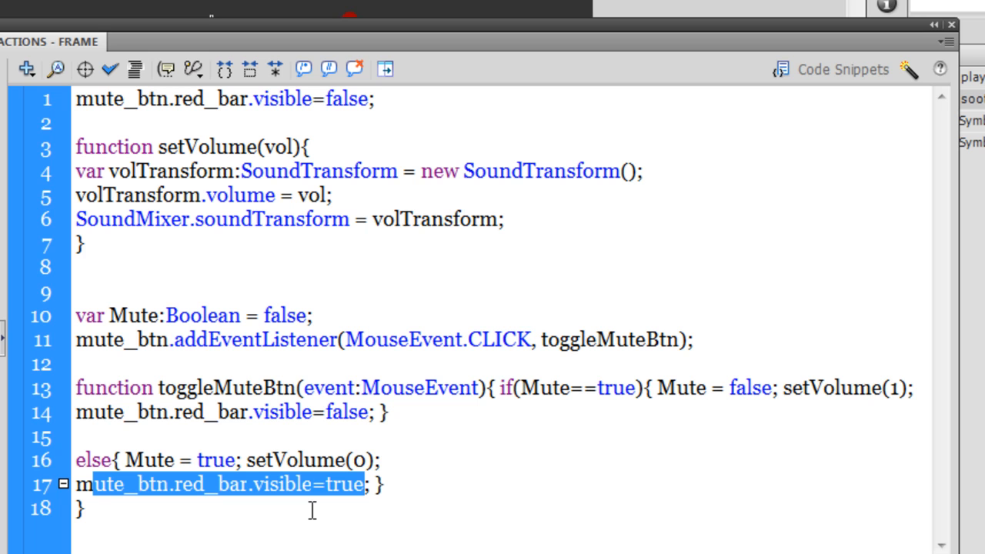
mouse_move(254, 542)
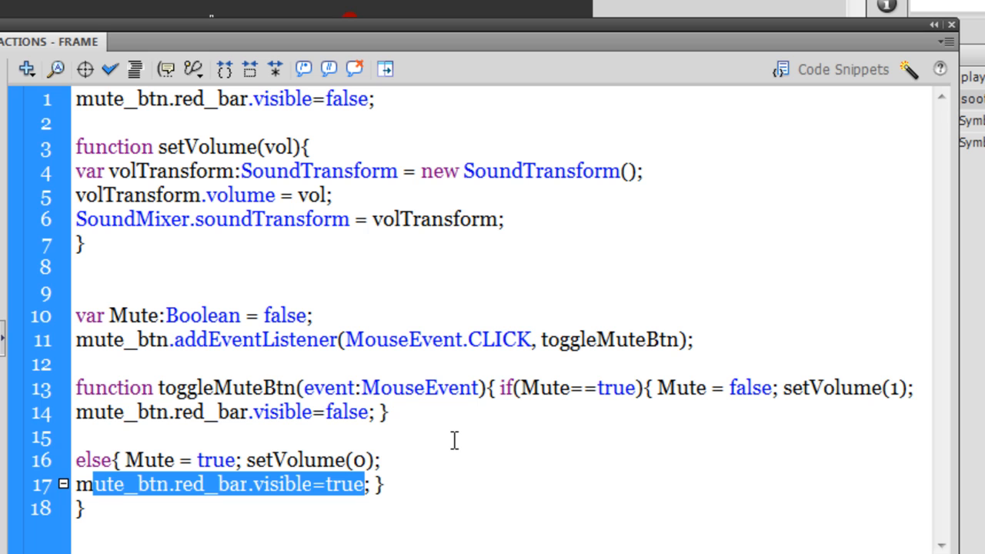
mouse_move(716, 409)
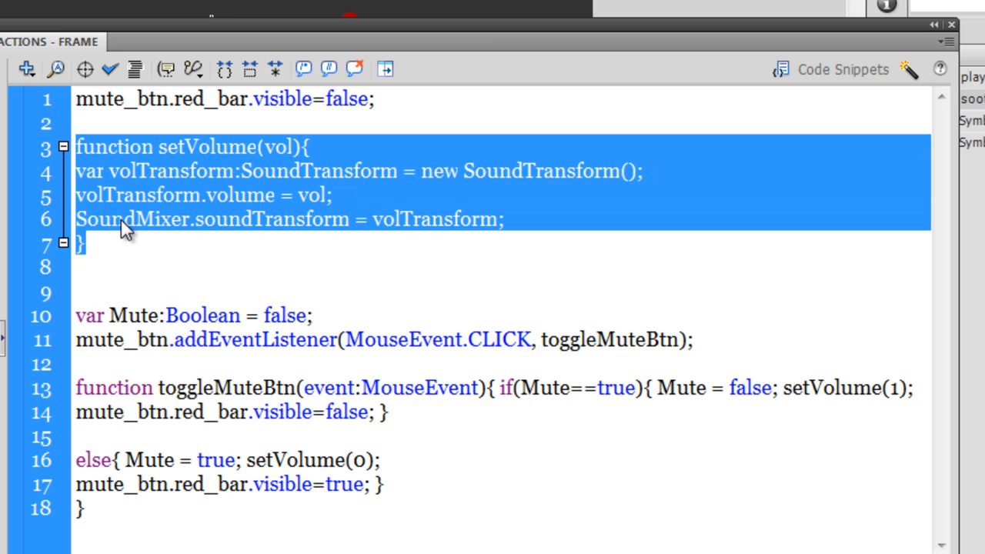
left_click(201, 219)
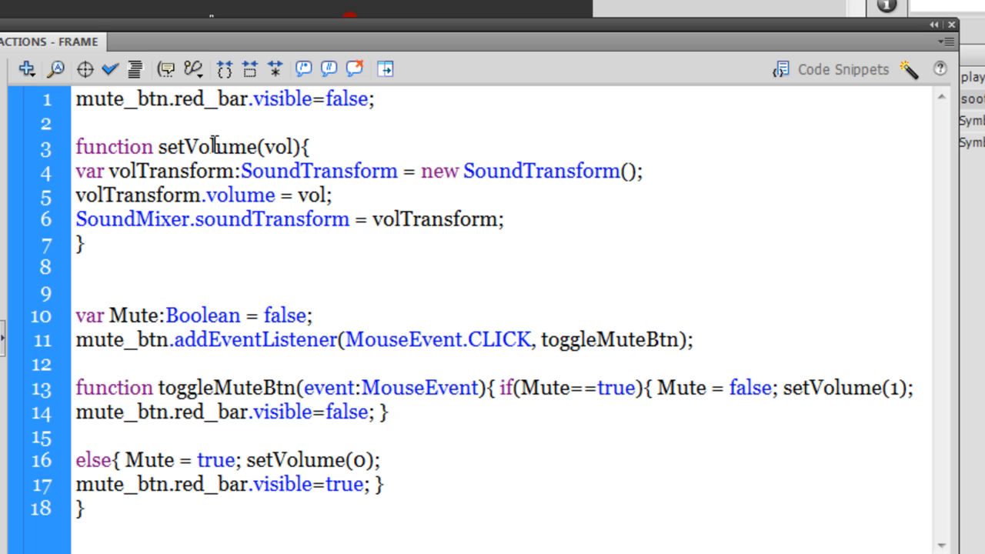
double_click(207, 146)
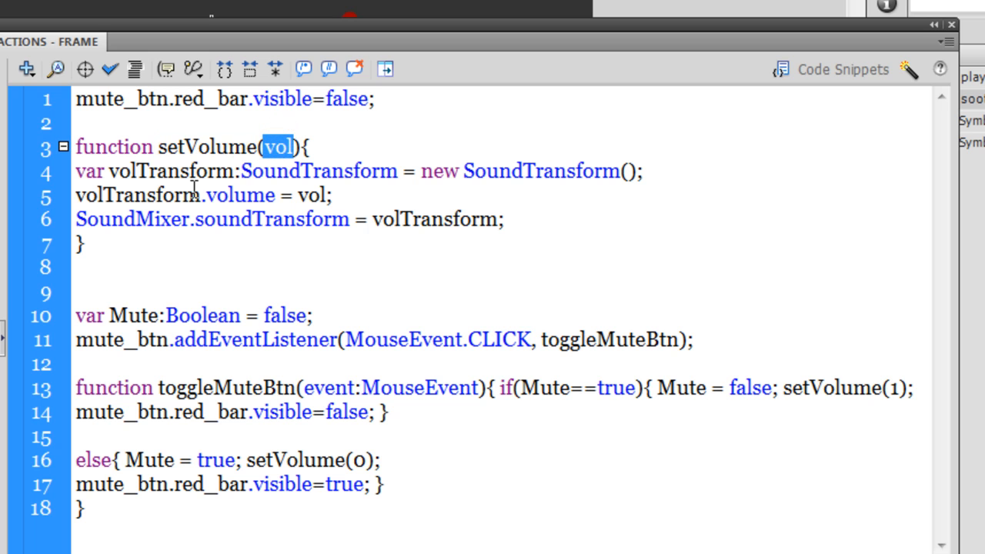
mouse_move(74, 181)
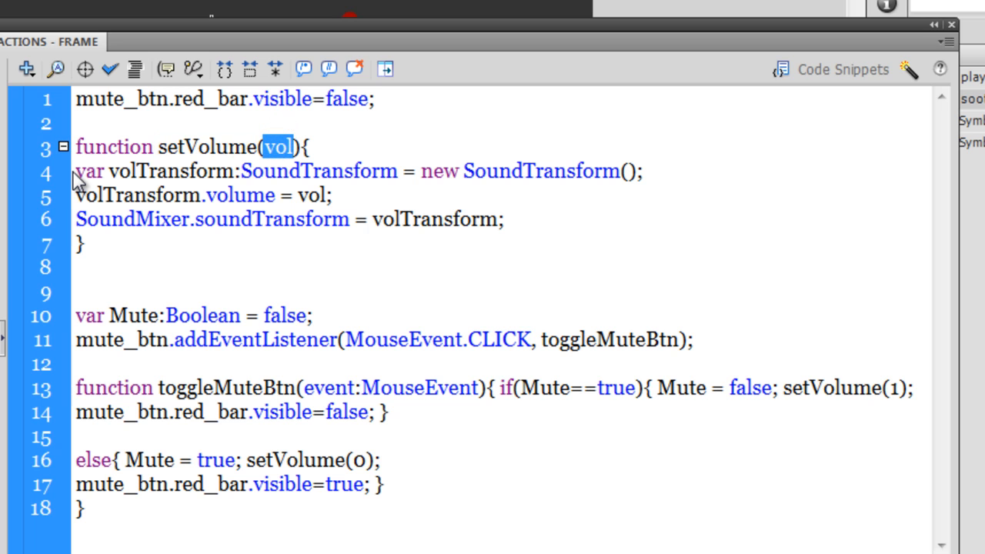
mouse_move(108, 170)
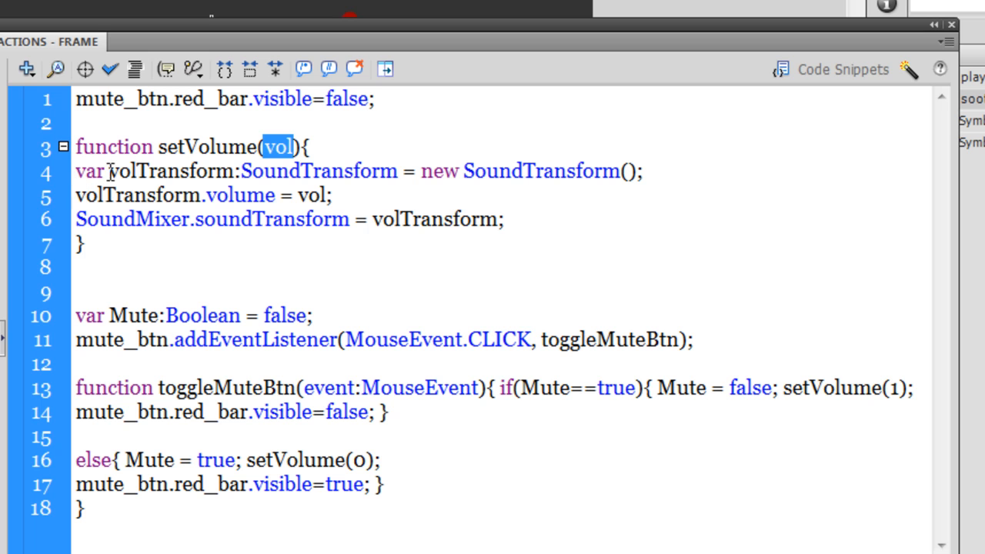
double_click(162, 171)
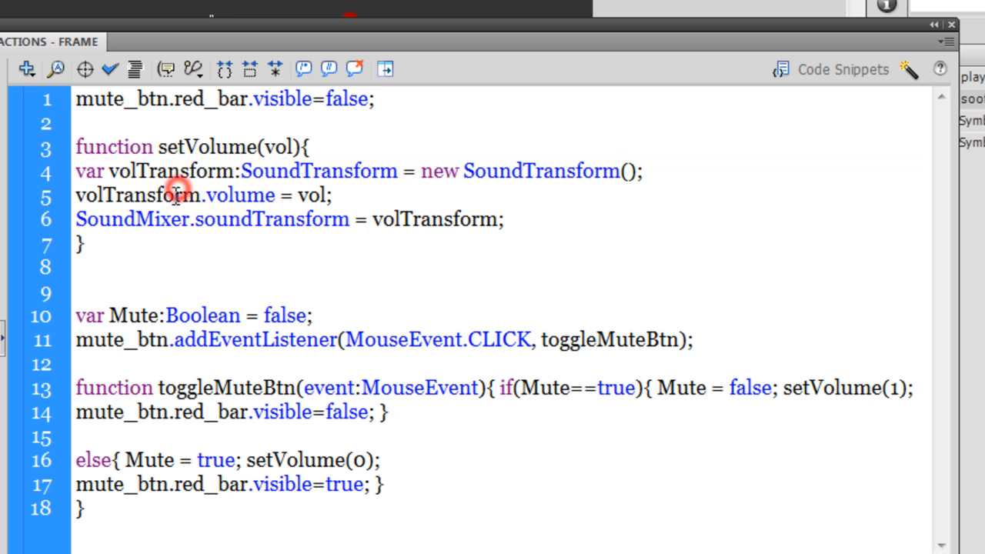
double_click(137, 195)
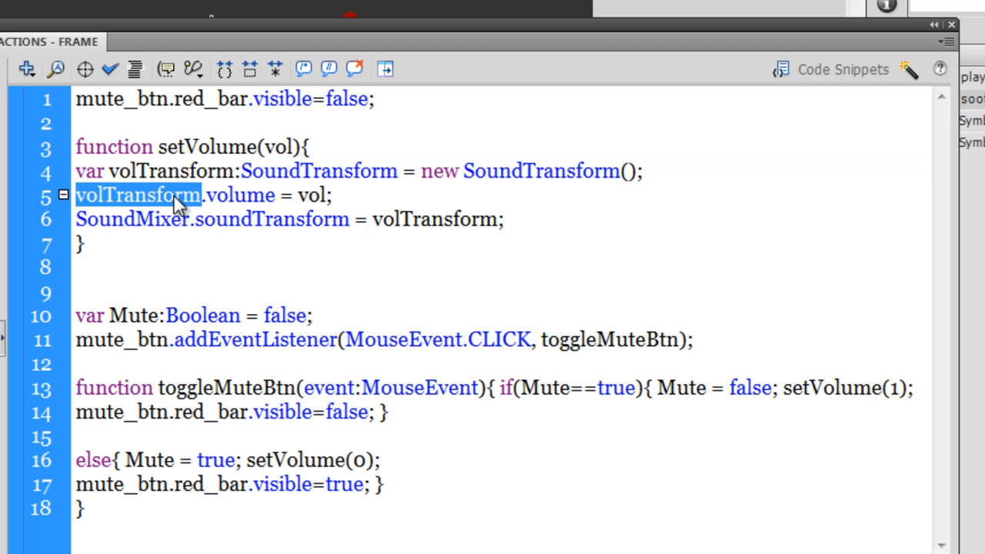
double_click(238, 194)
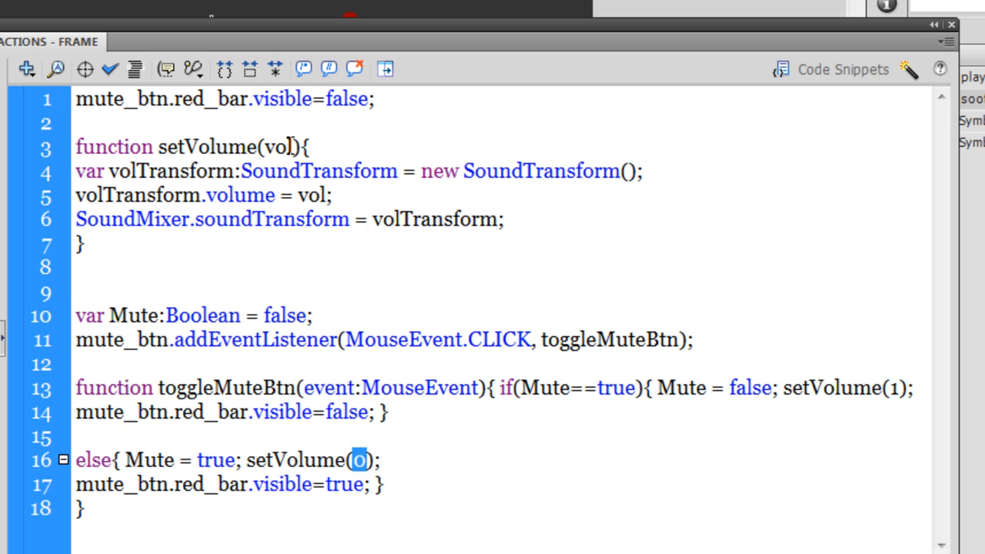
double_click(277, 147)
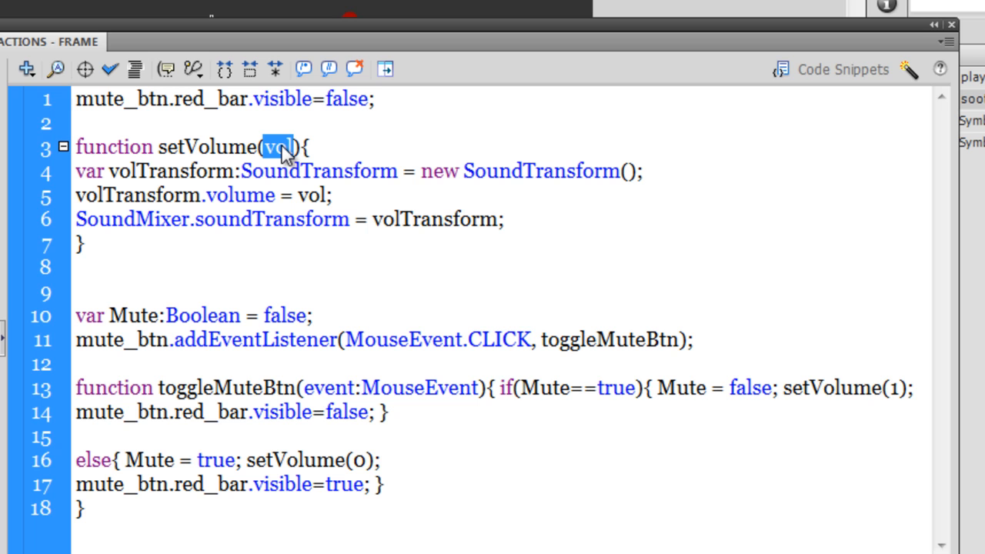
mouse_move(306, 198)
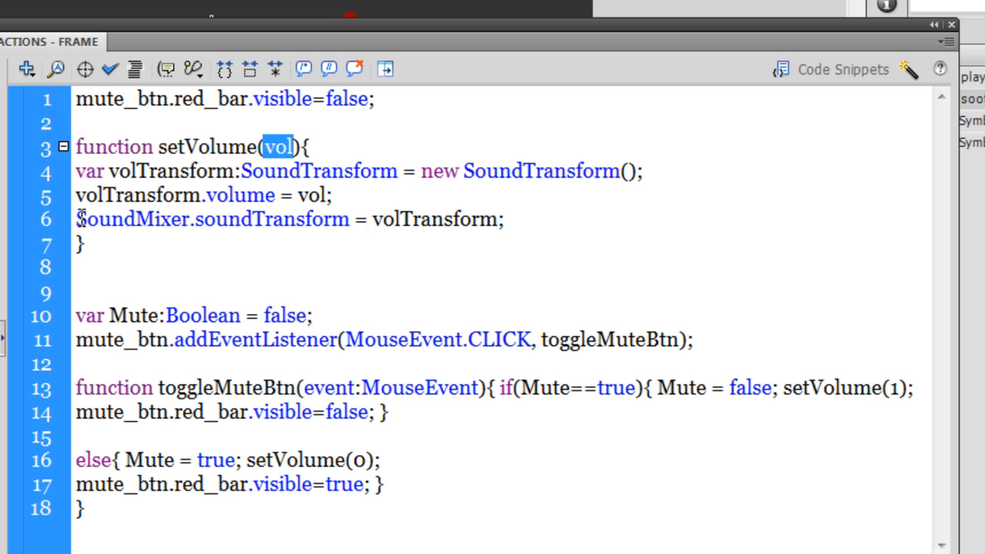
double_click(127, 219)
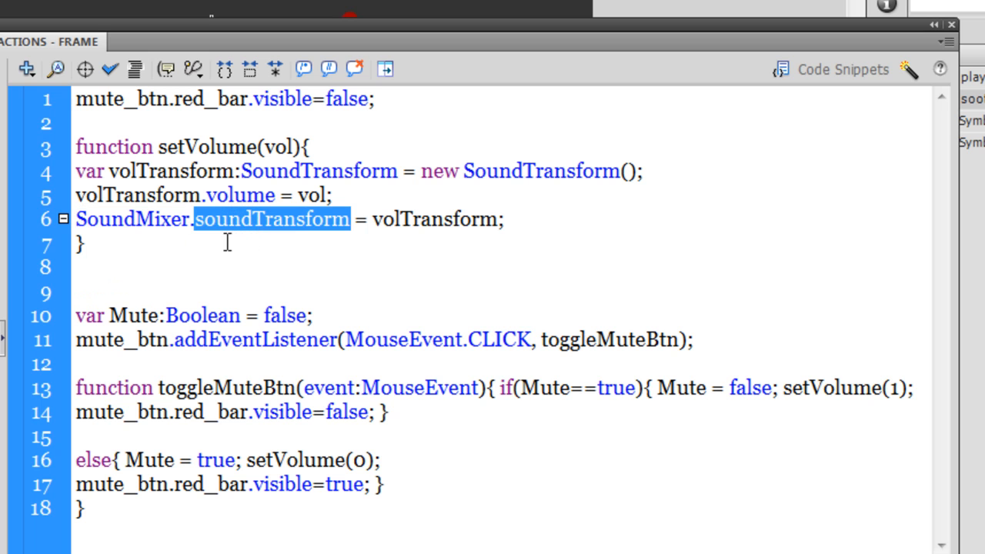
left_click(119, 219)
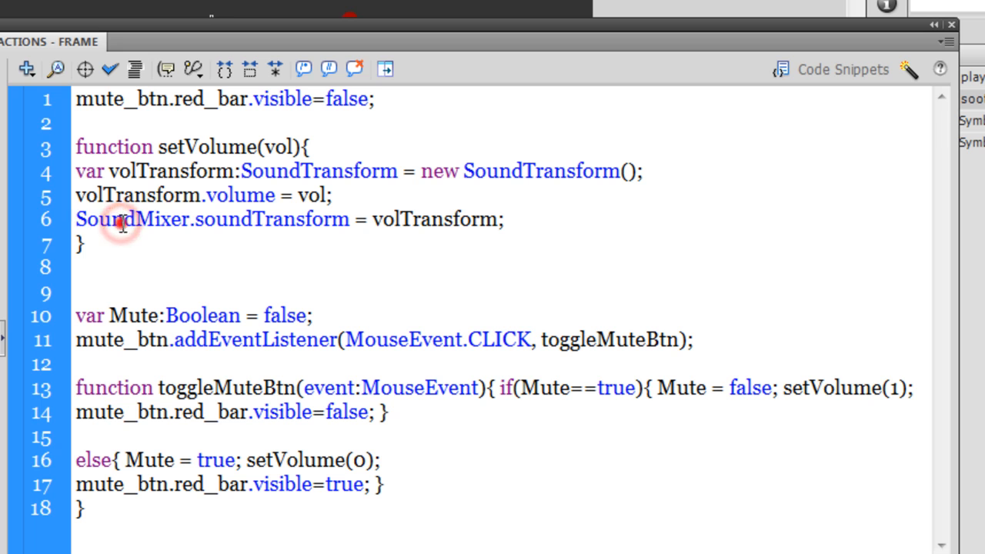
double_click(247, 219)
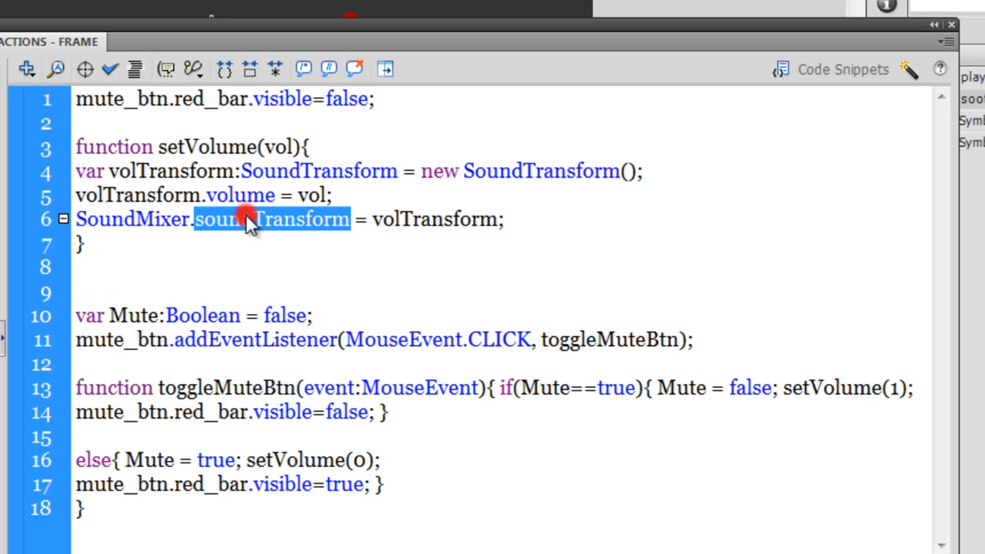
double_click(436, 220)
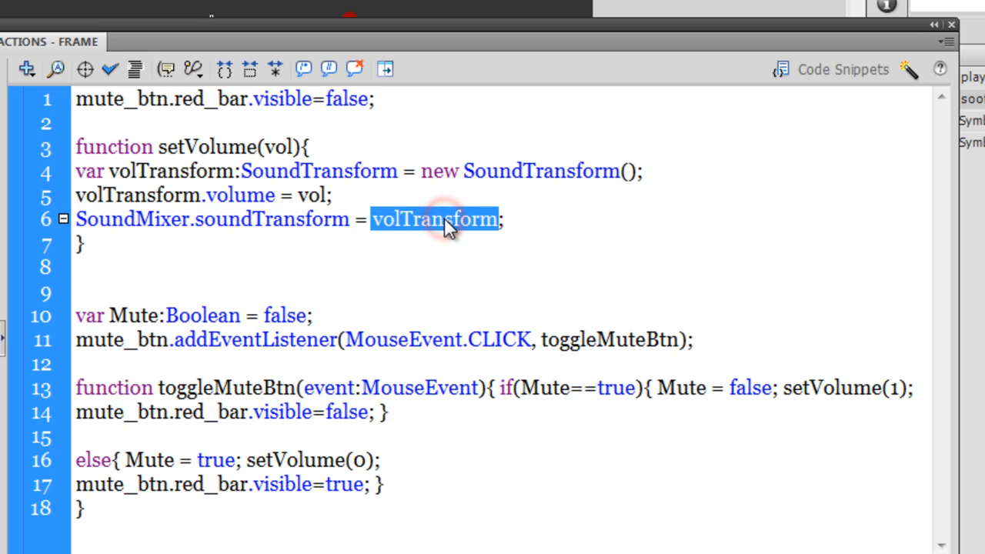
double_click(171, 171)
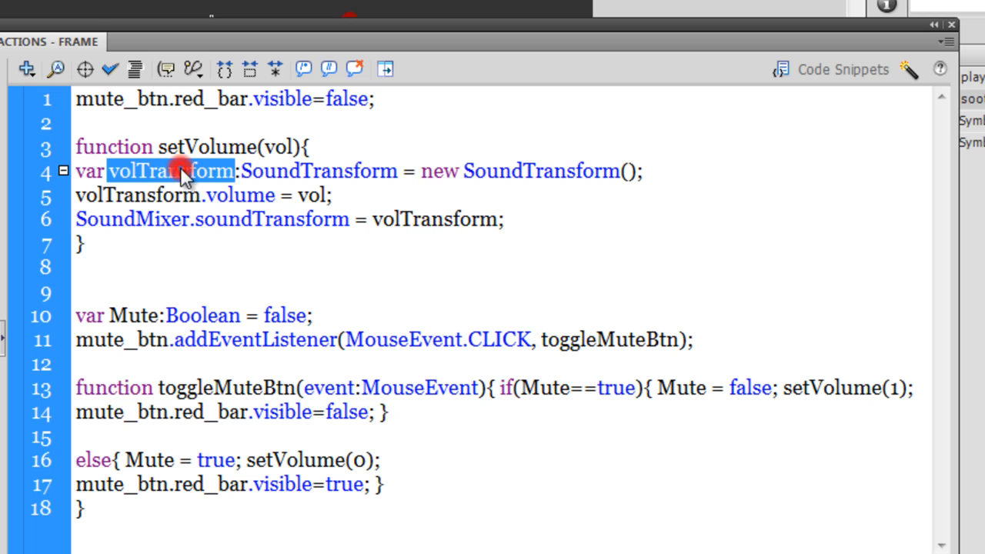
mouse_move(311, 194)
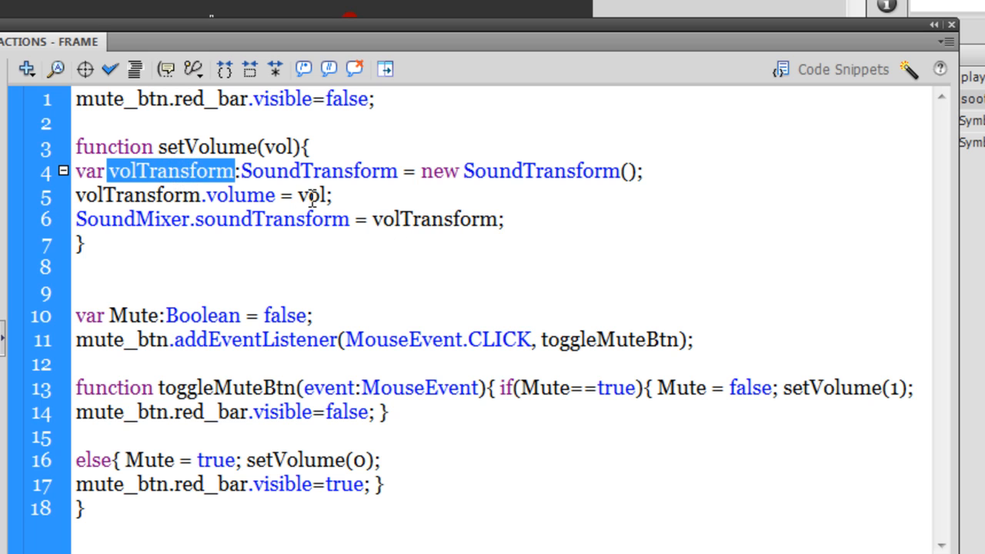
double_click(311, 195)
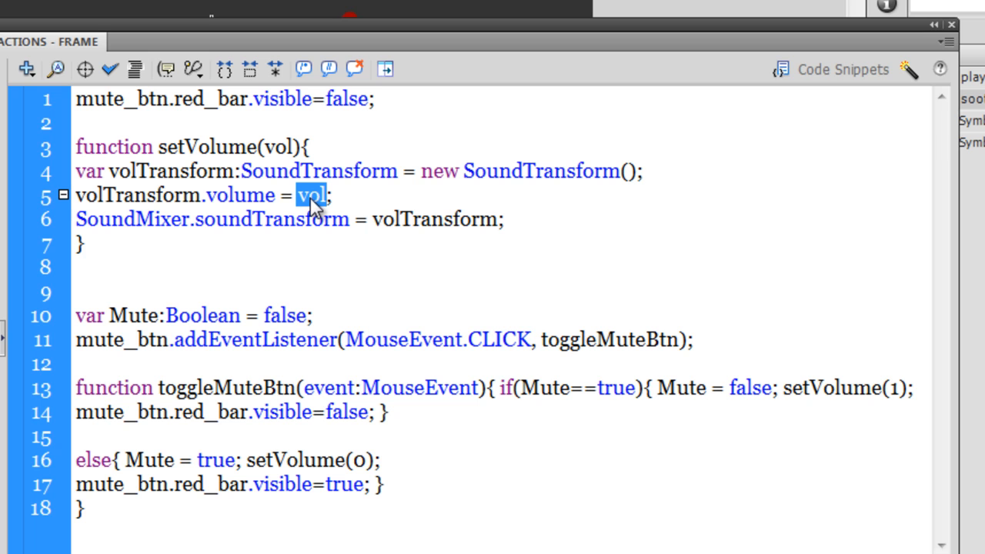